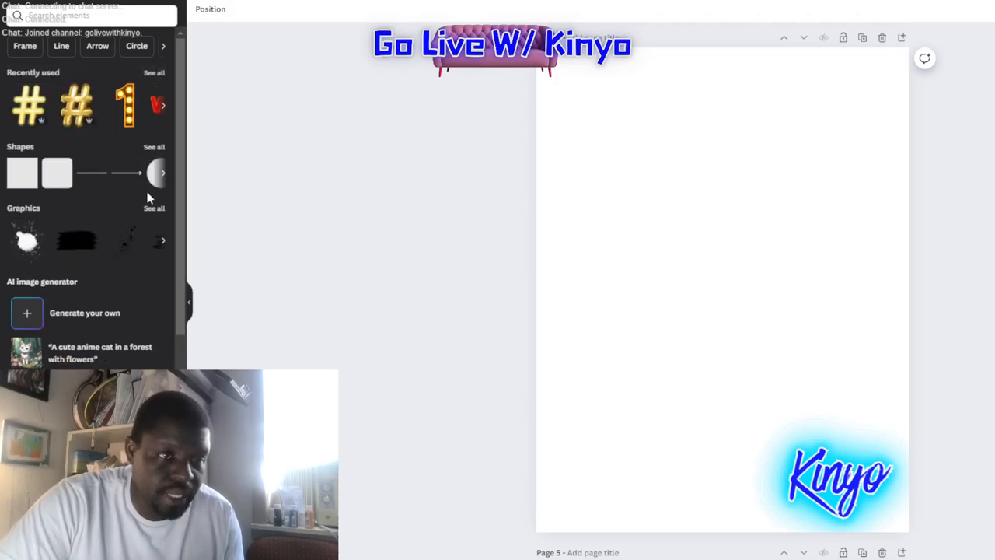
Focus the Elements search bar to show recent and suggested searches.
left_click(78, 16)
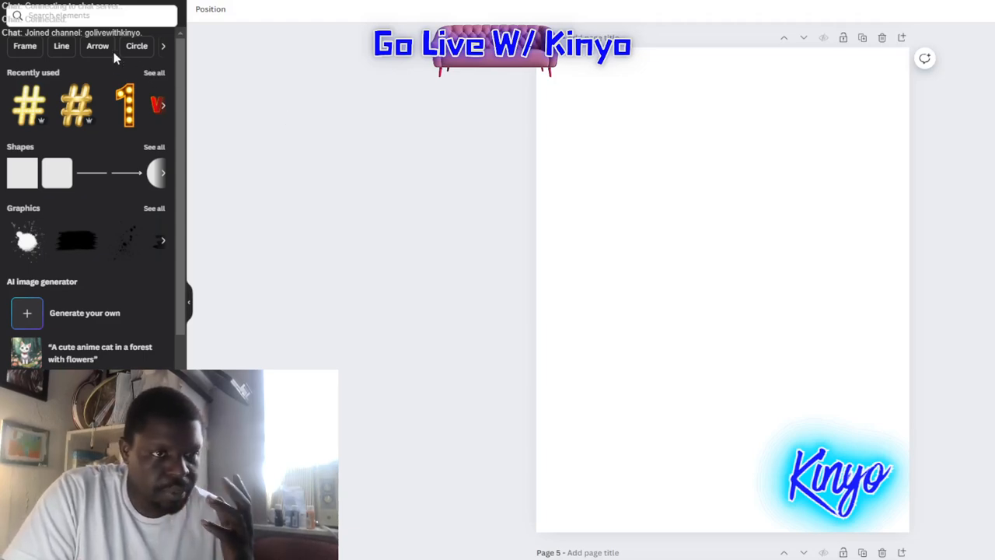
left_click(70, 15)
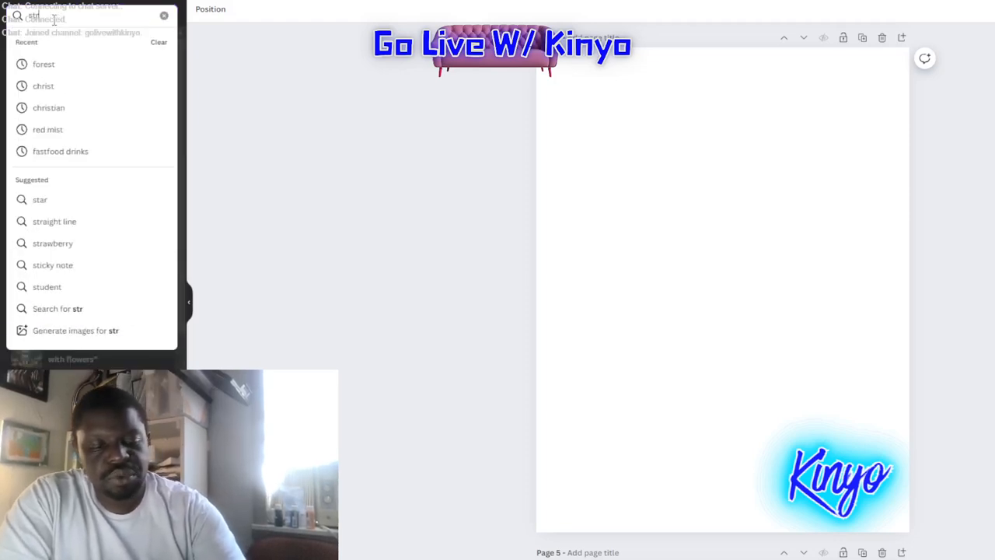
Search Elements for 'street', show only Photos and browse down through the results.
type("street")
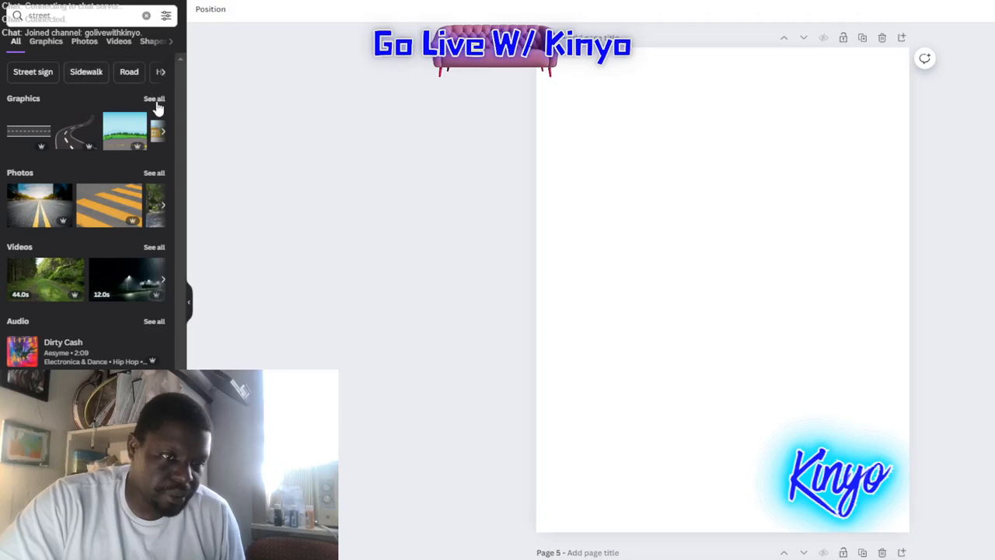
left_click(84, 40)
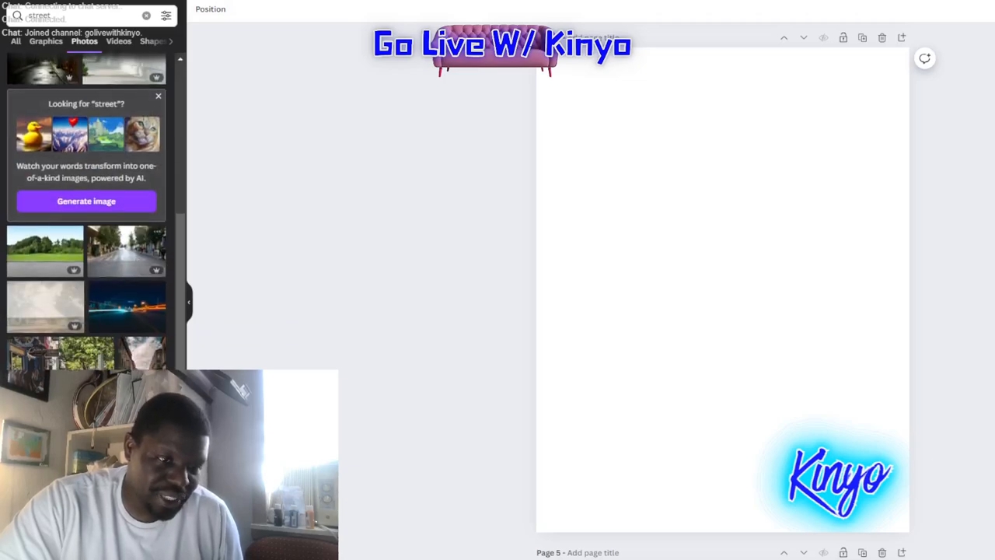
scroll("down", 3)
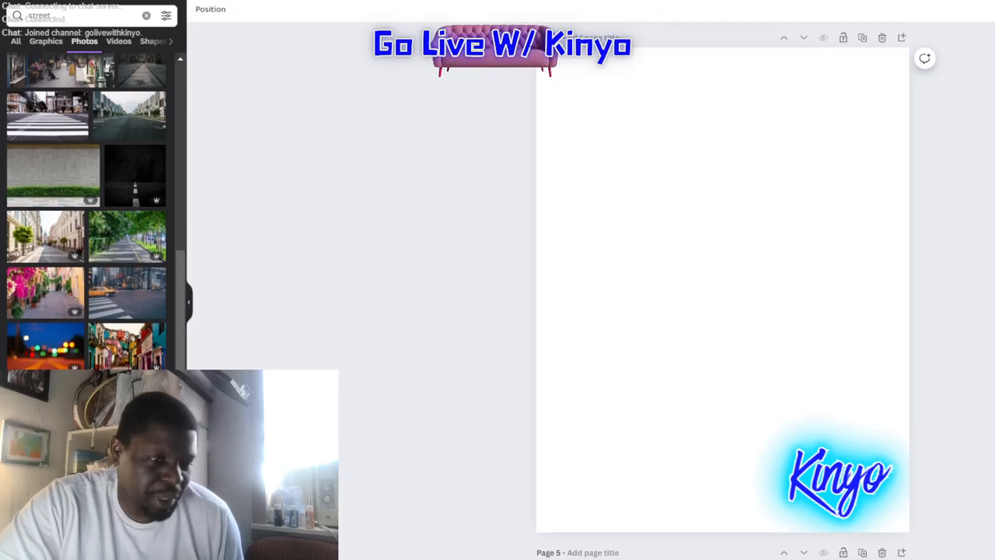
scroll("down", 3)
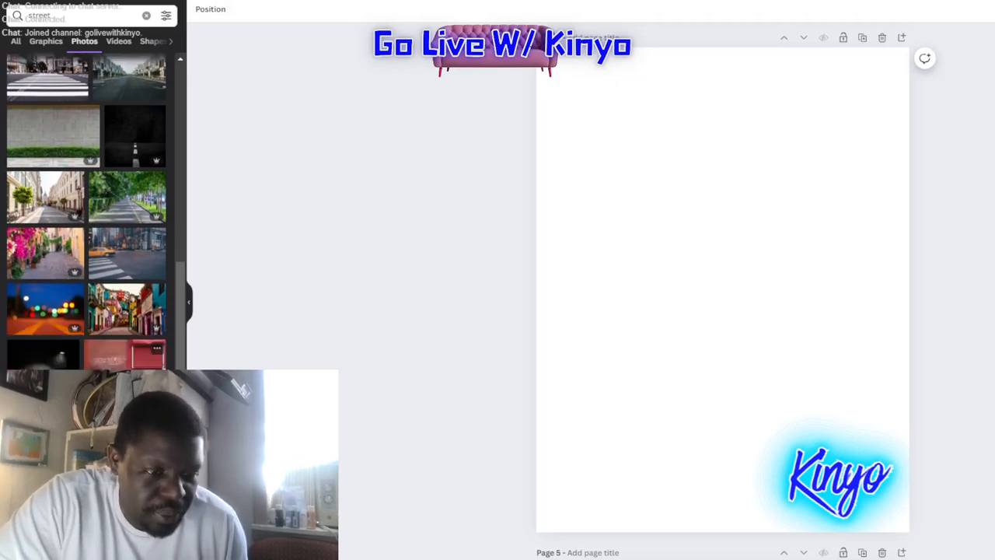
scroll("down", 3)
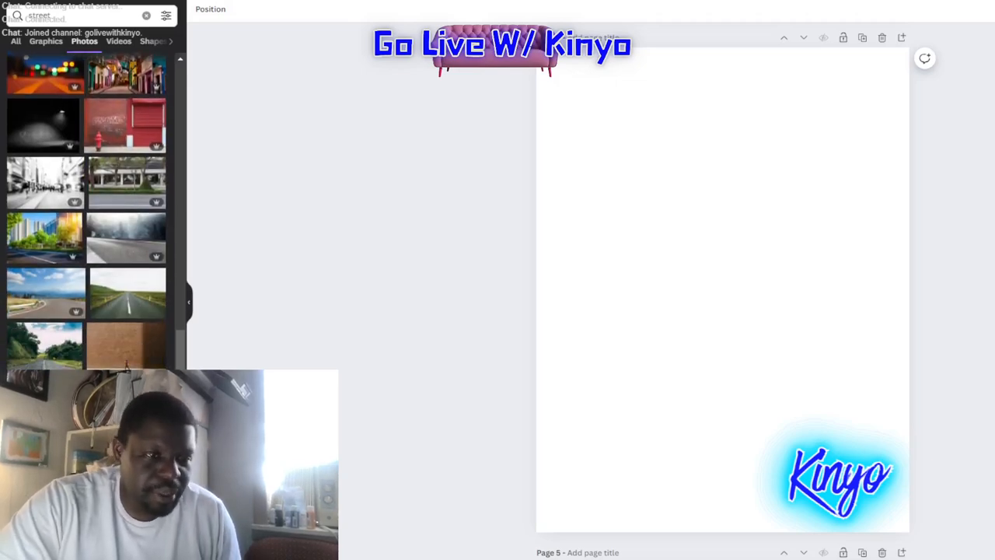
scroll("down", 3)
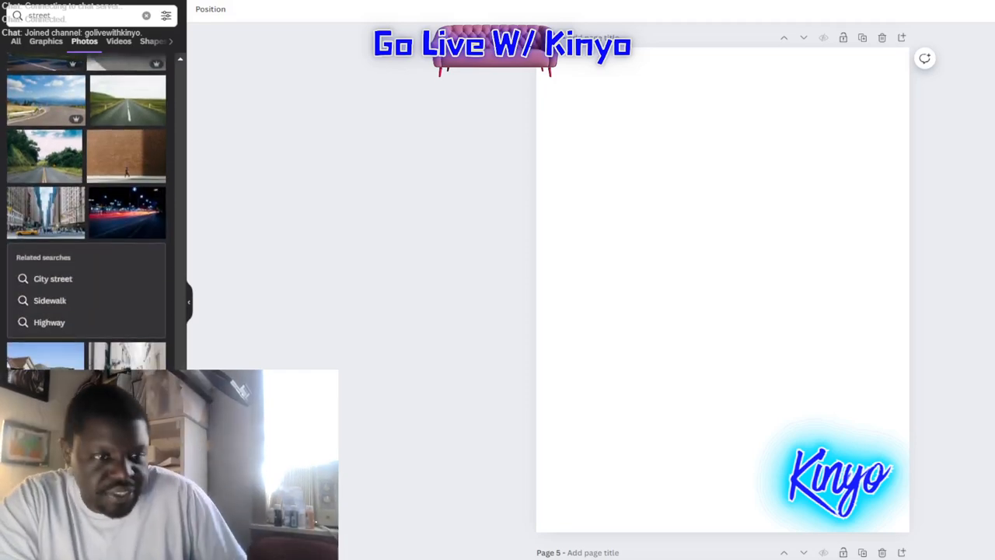
scroll("down", 3)
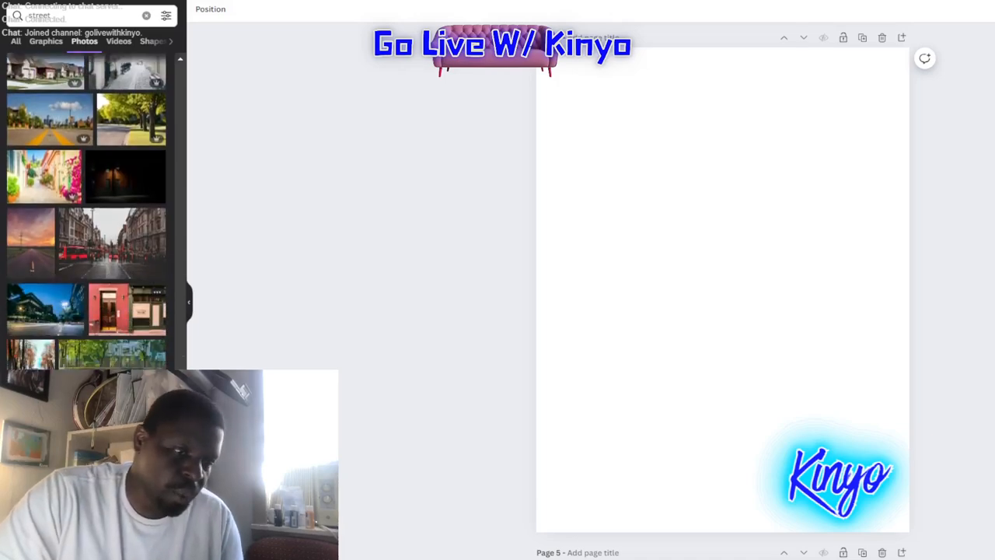
scroll("down", 3)
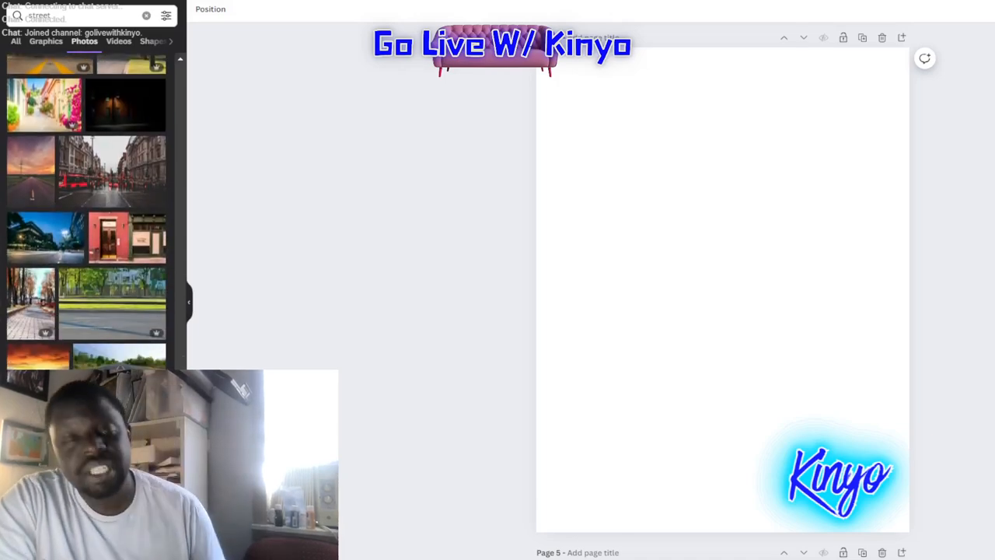
scroll("down", 3)
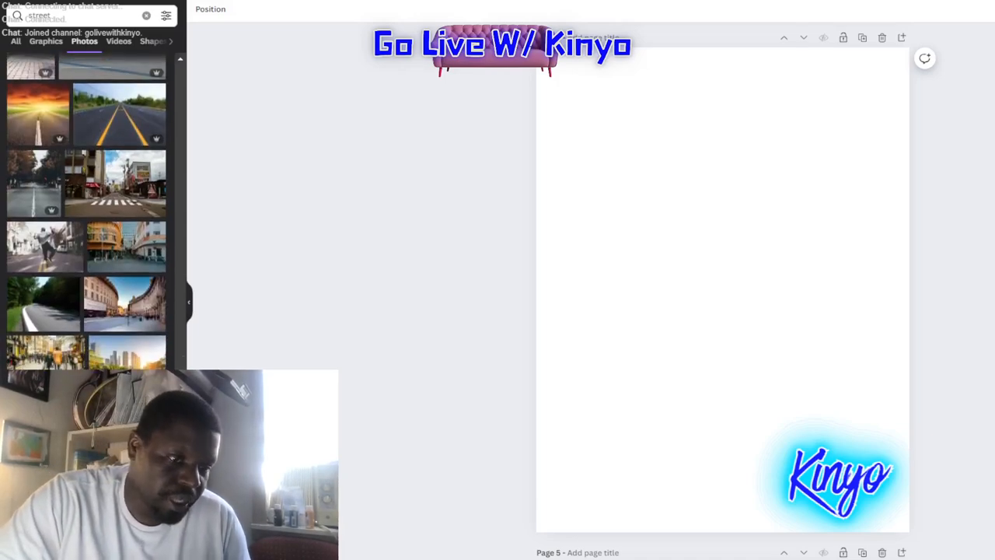
scroll("down", 3)
type("park")
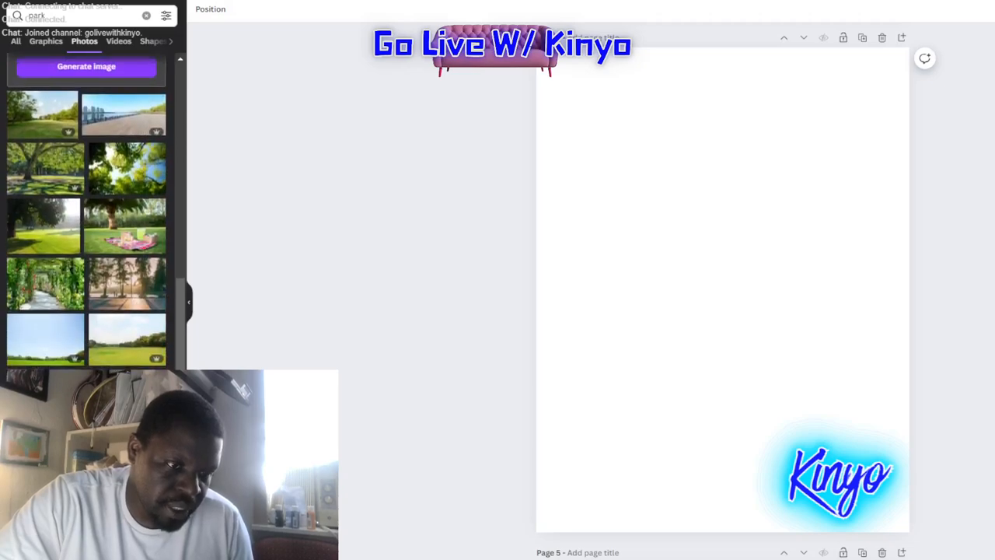
scroll("down", 3)
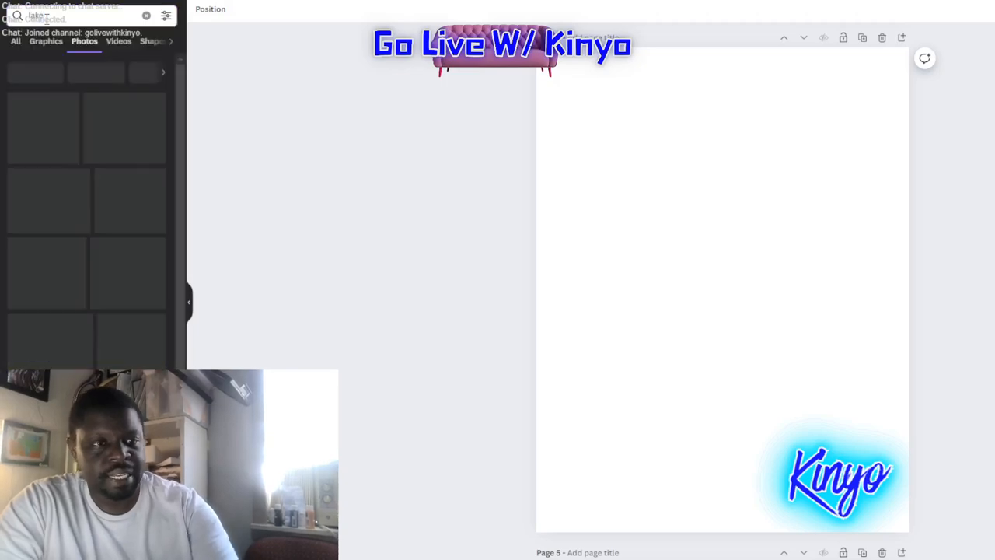
Search for 'lake' photos instead, then start a fresh search.
type("lake")
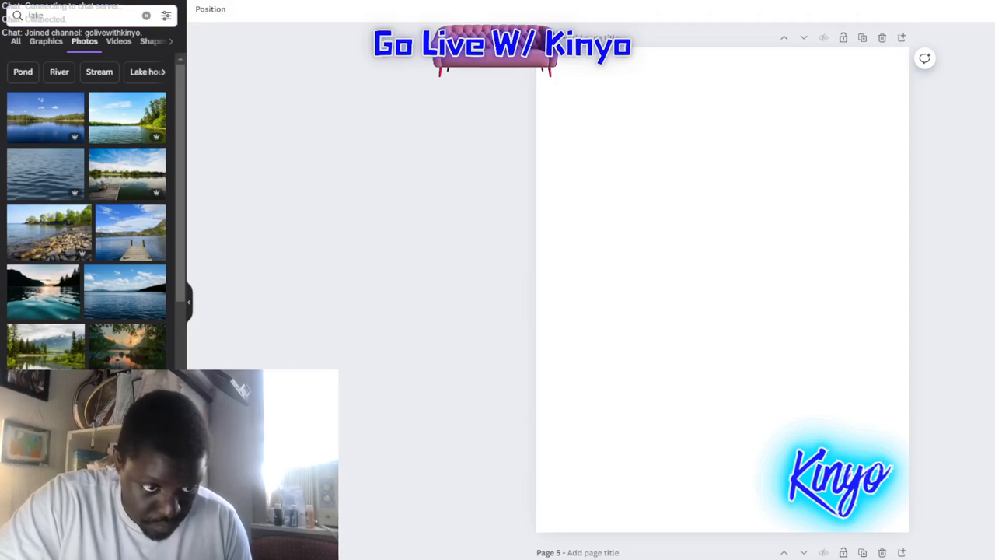
left_click(124, 346)
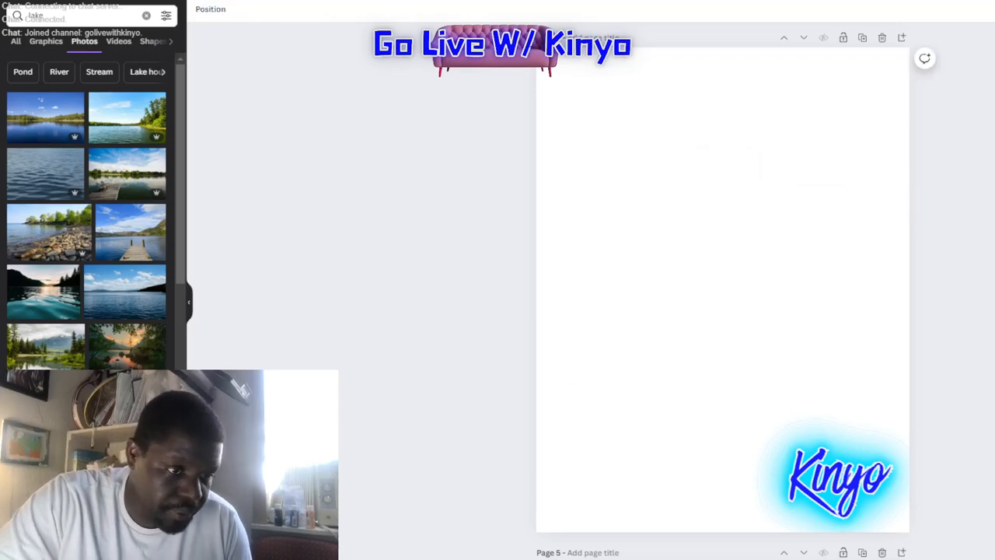
left_click(70, 18)
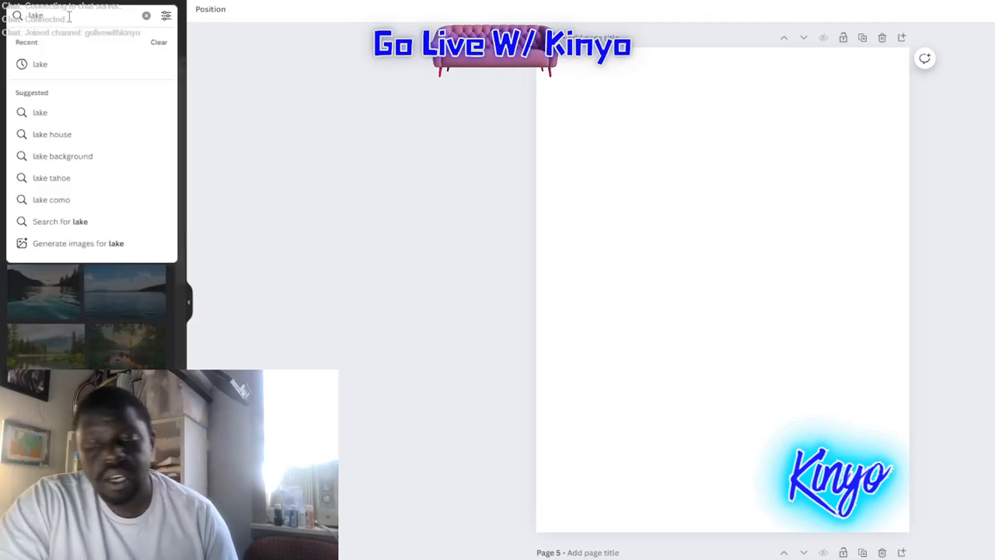
Search 'golden gate bridge' photos and add a foggy purple bridge photo to the page.
left_click(146, 16)
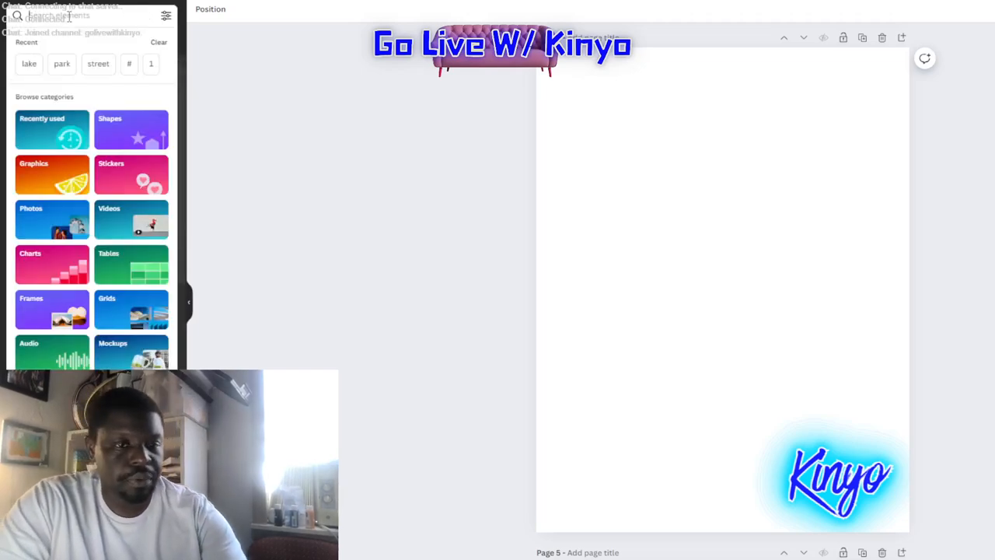
type("goldent gate")
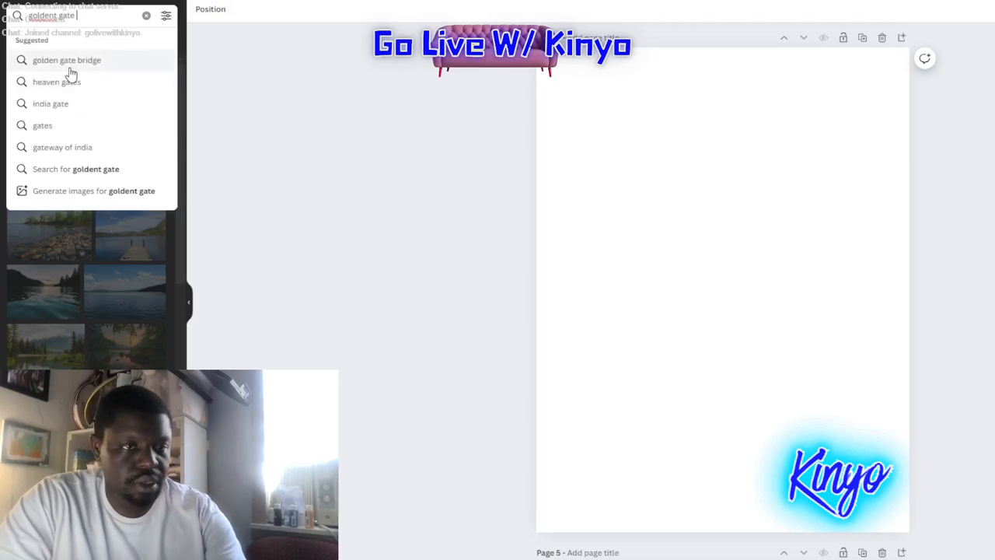
left_click(69, 59)
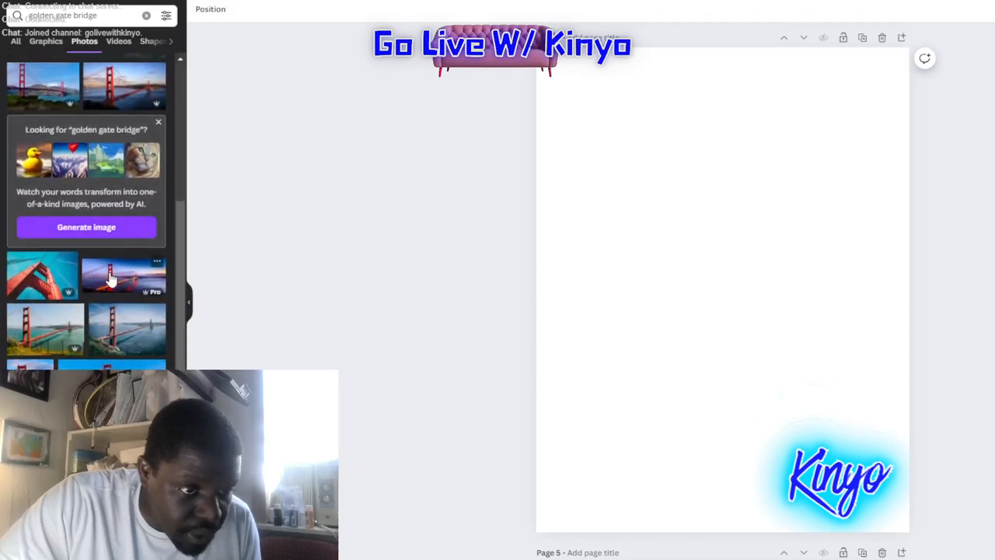
scroll("down", 3)
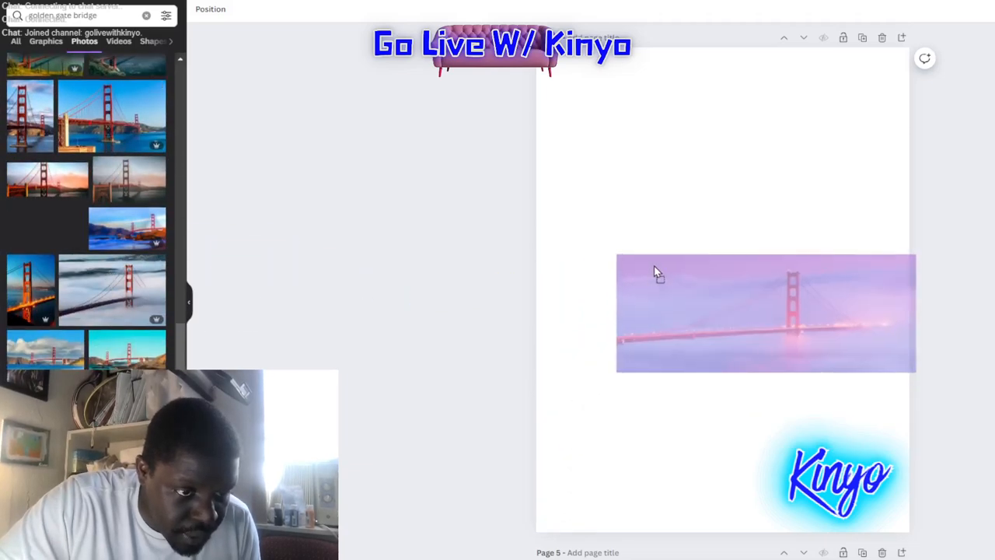
Enlarge the bridge photo to fill the page, then browse results for a foggy city bridge photo to replace it.
left_click(765, 313)
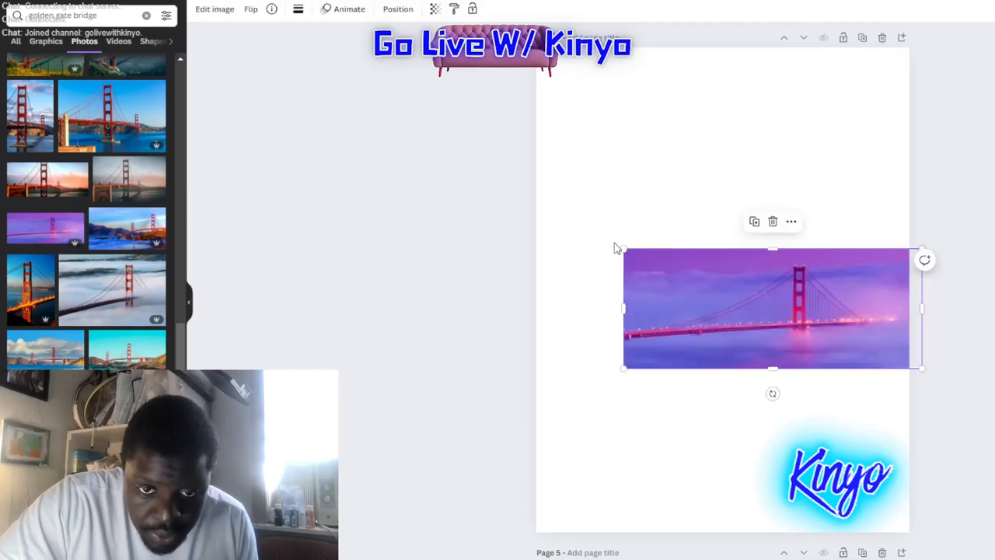
left_click_drag(622, 248, 258, 102)
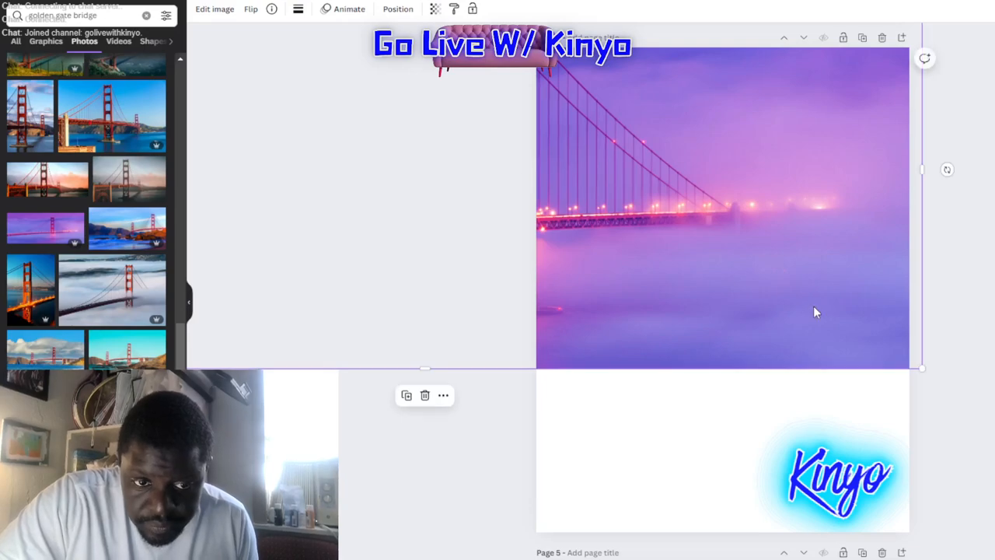
scroll("down", 3)
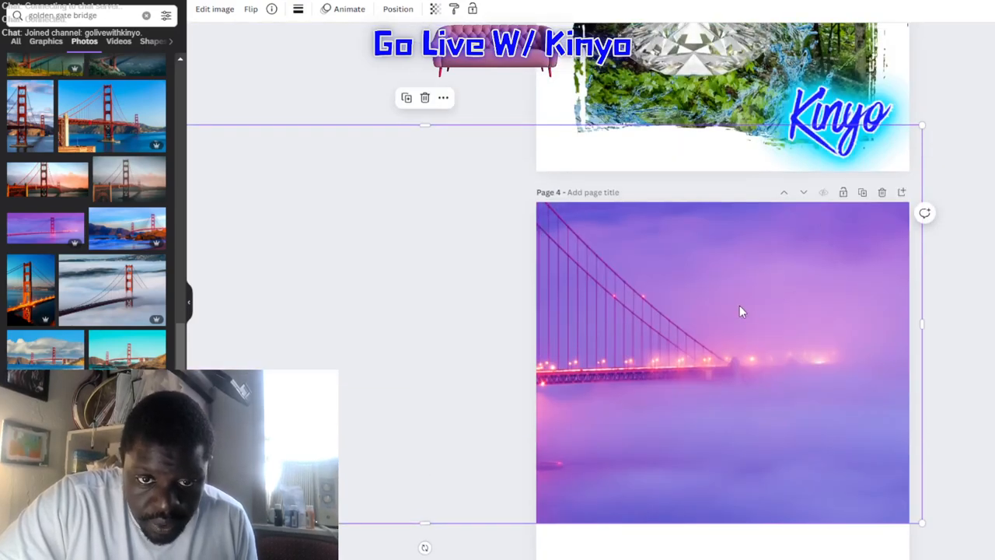
scroll("down", 3)
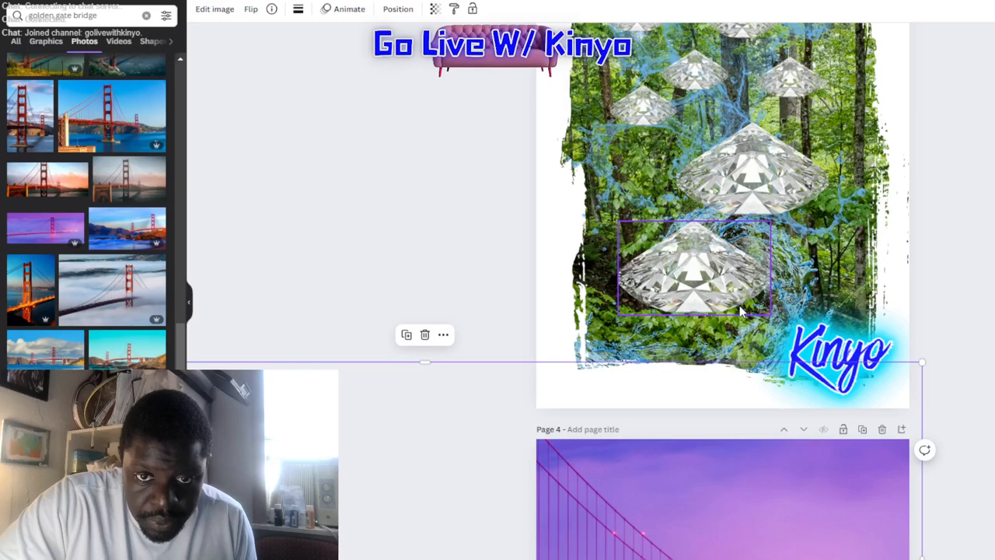
scroll("down", 3)
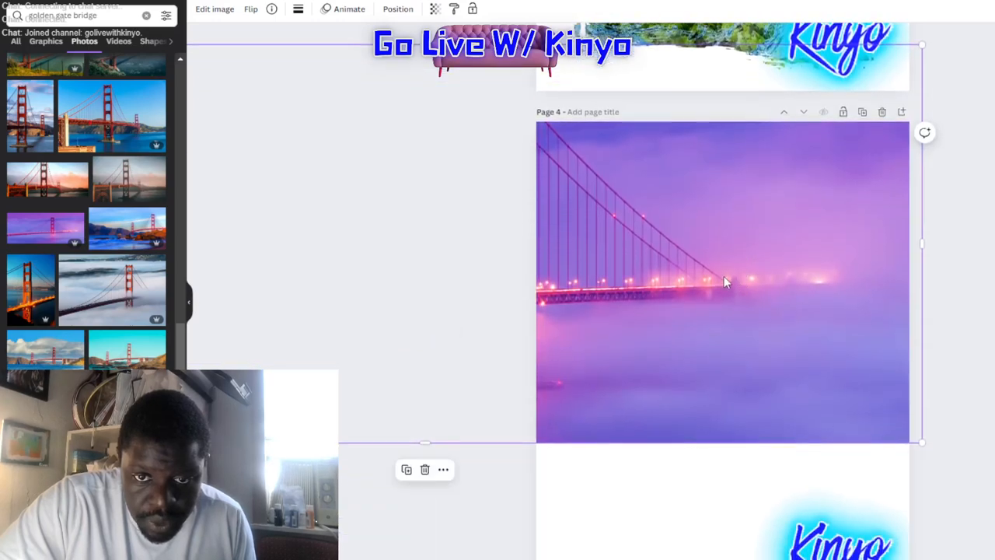
mouse_move(637, 280)
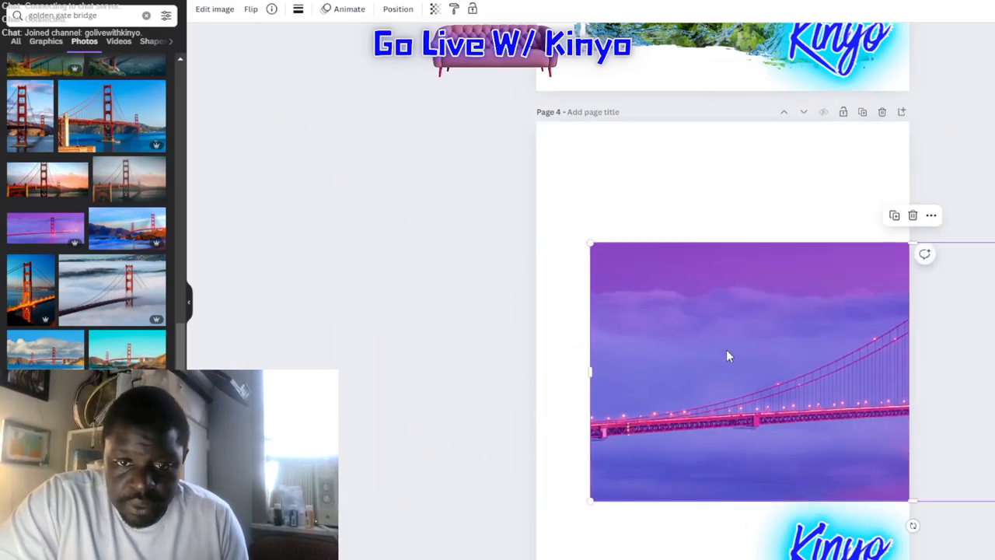
mouse_move(774, 398)
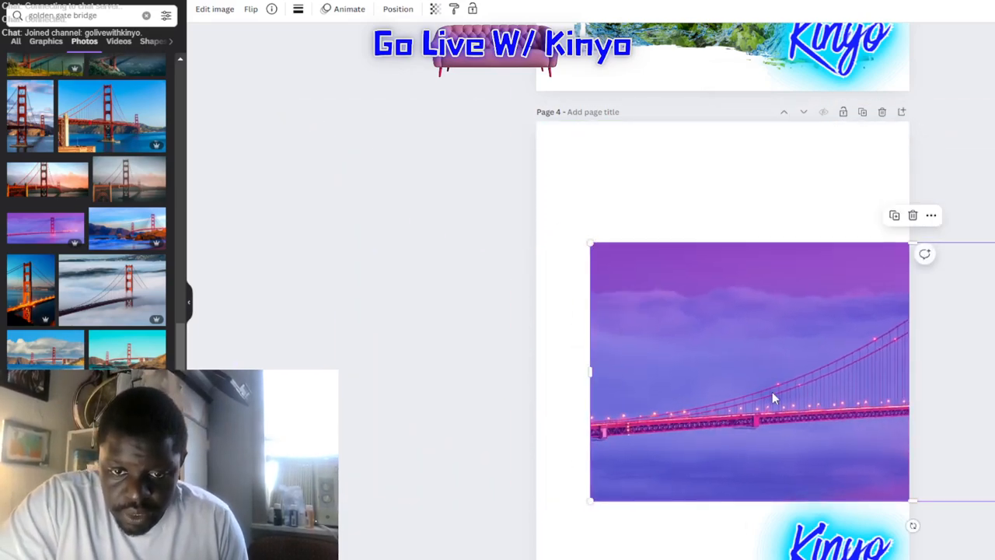
mouse_move(600, 272)
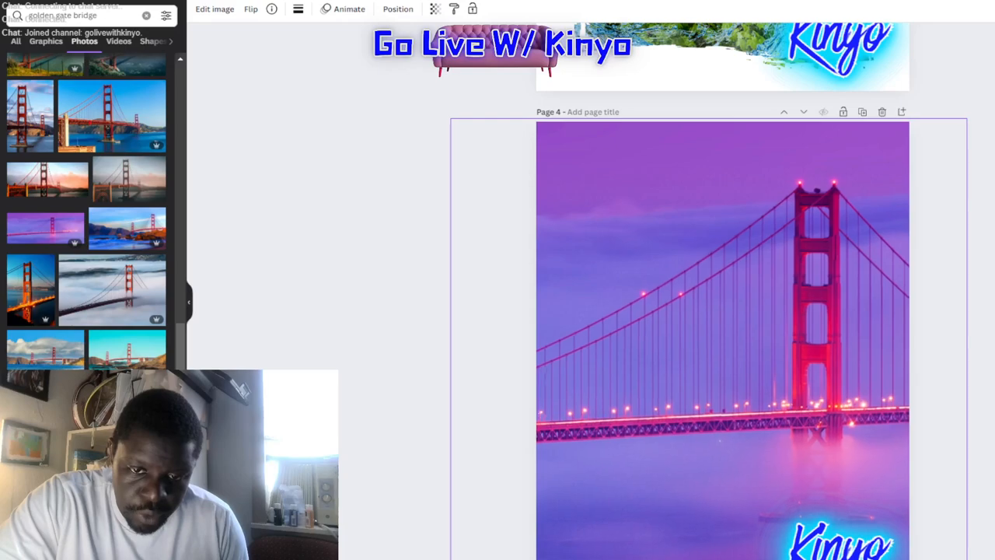
scroll("down", 3)
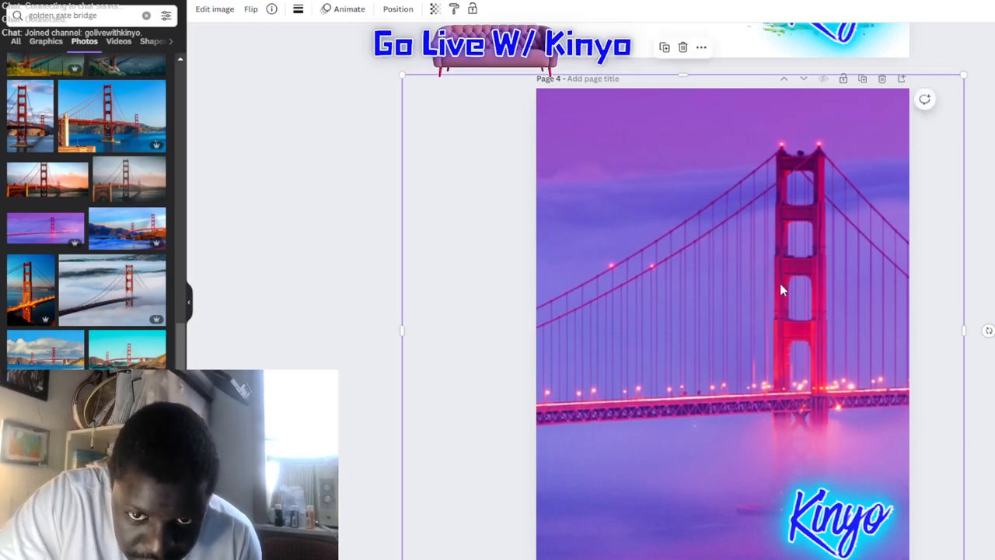
scroll("down", 3)
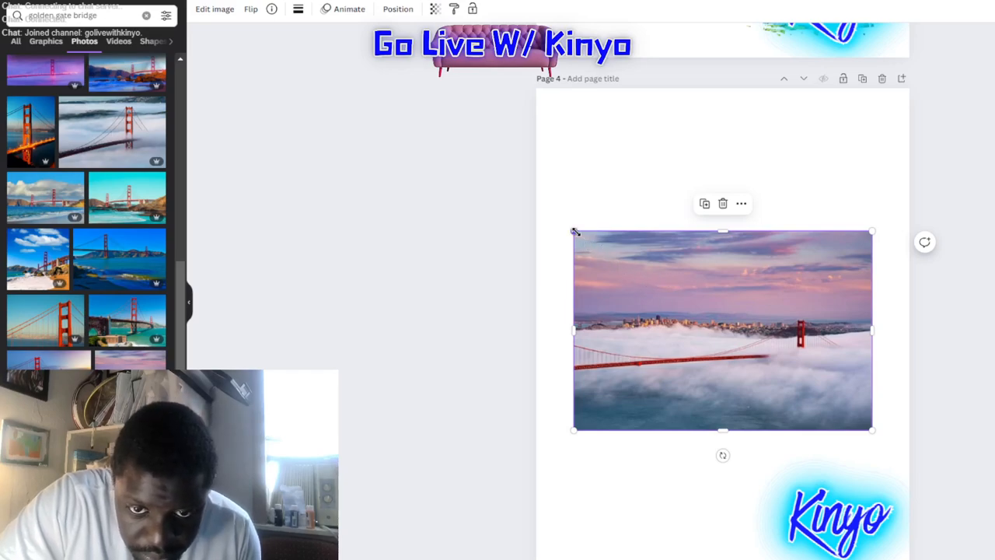
Enlarge the fog city photo, then add the close-up foggy bridge-tower photo and stretch it over the page.
left_click_drag(574, 231, 537, 89)
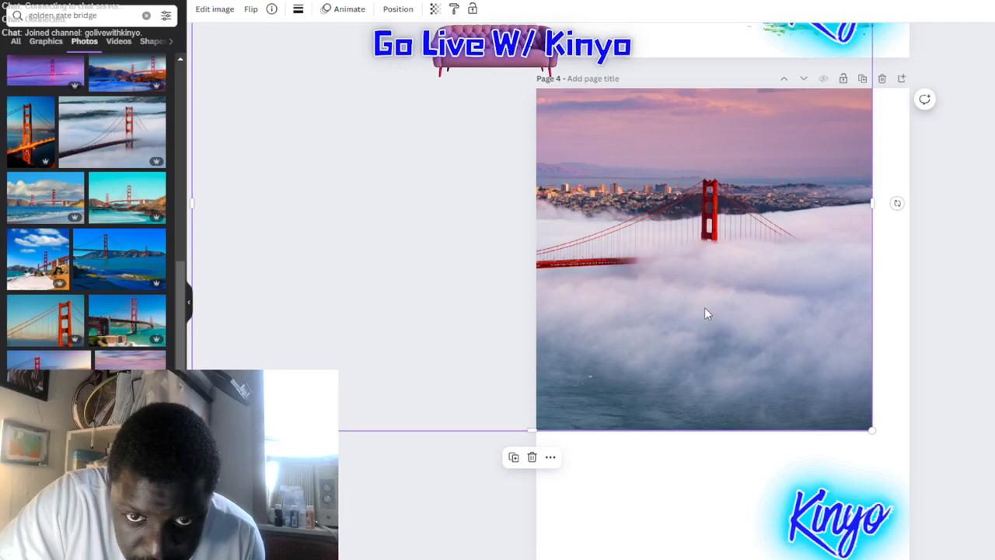
left_click(214, 10)
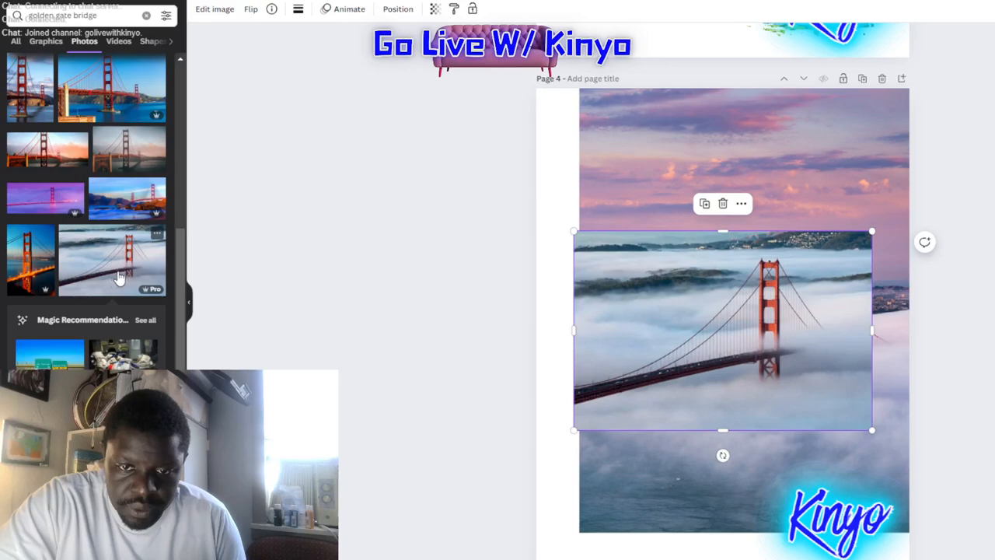
mouse_move(786, 317)
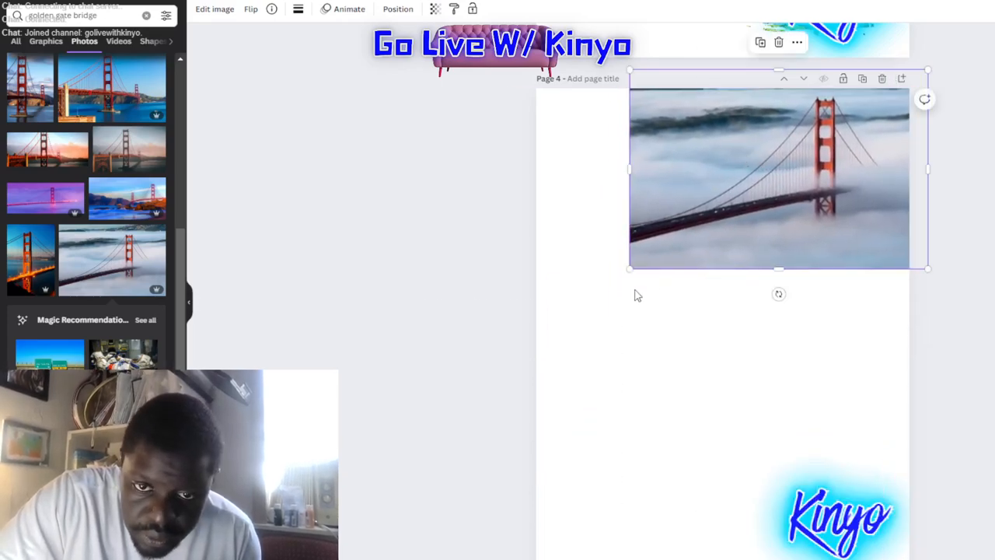
left_click_drag(630, 268, 441, 395)
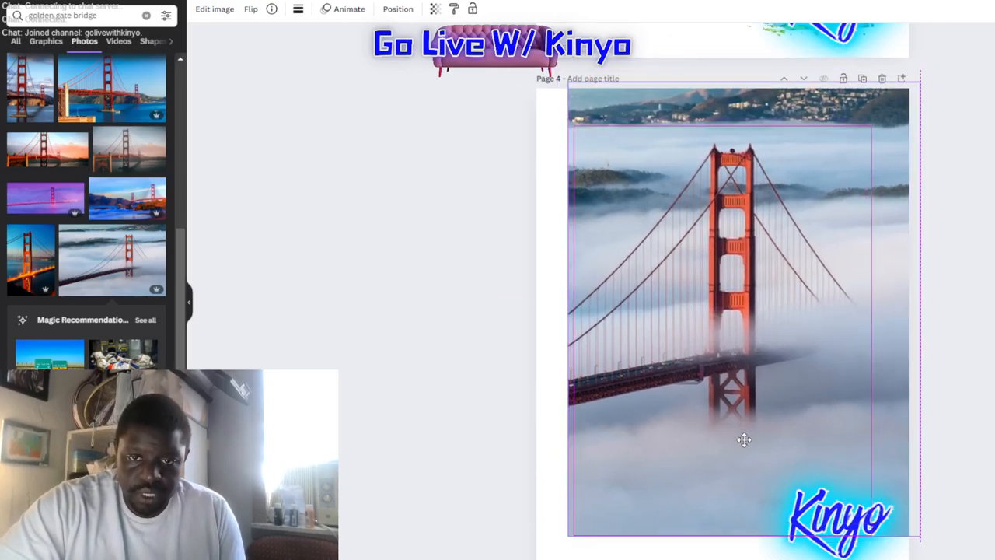
Stretch the close-up bridge photo to the page edges and deselect it.
left_click_drag(743, 438, 740, 391)
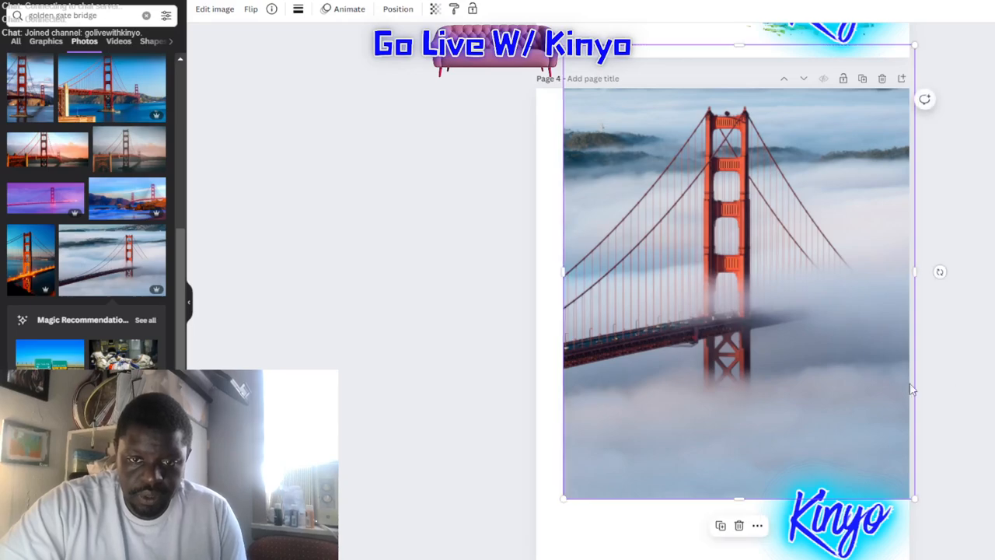
scroll("down", 3)
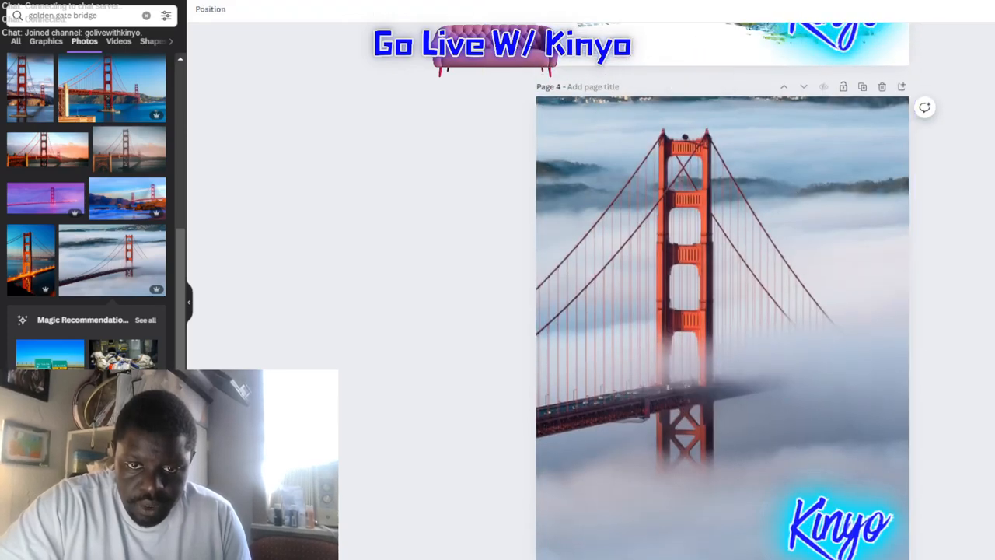
left_click(398, 9)
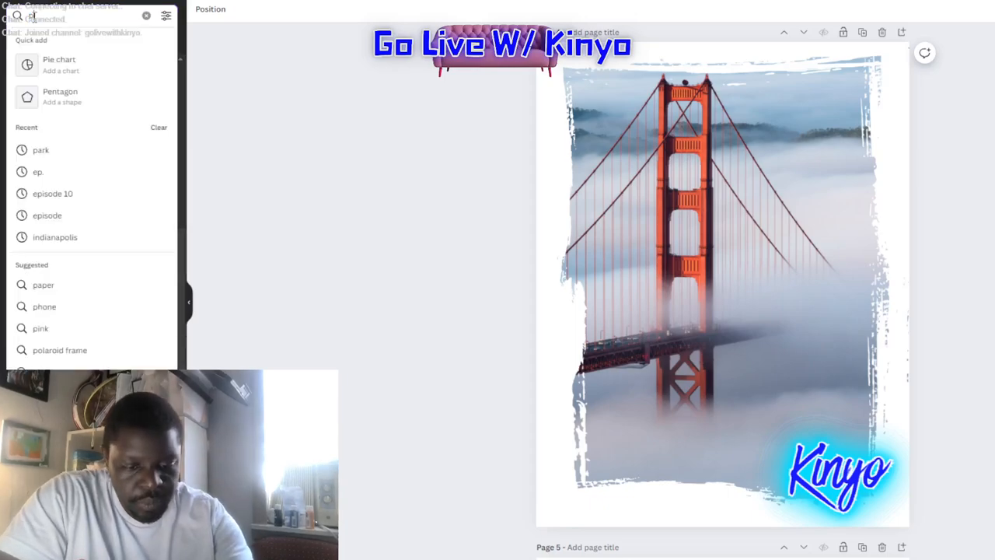
Search 'pink paint' photos, add a pink stroke to the page, then remove it again.
type("pink paint")
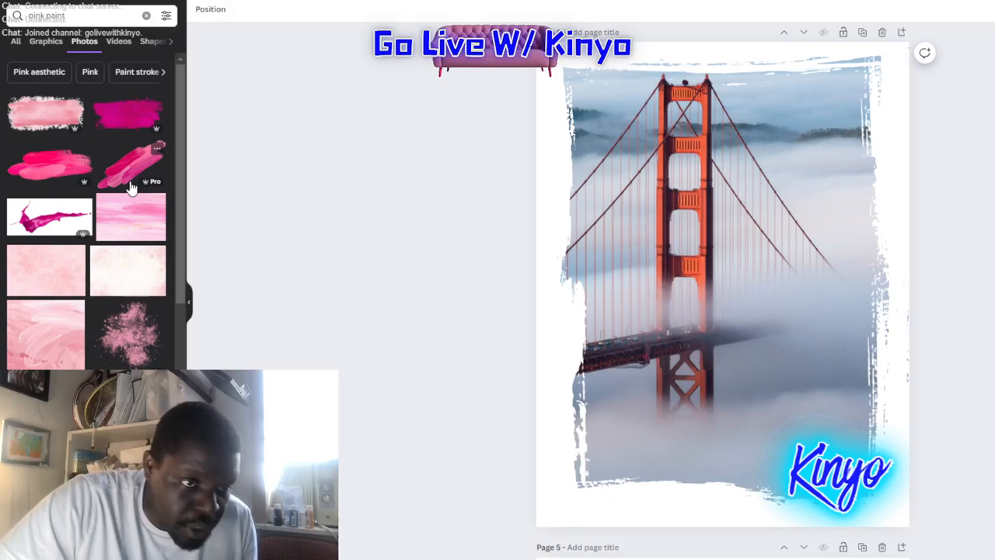
scroll("down", 3)
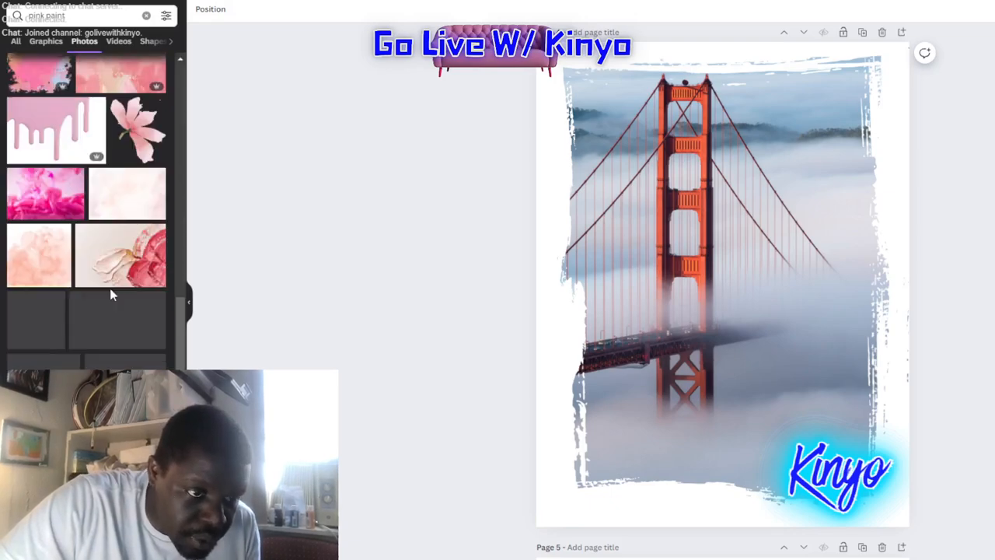
scroll("down", 3)
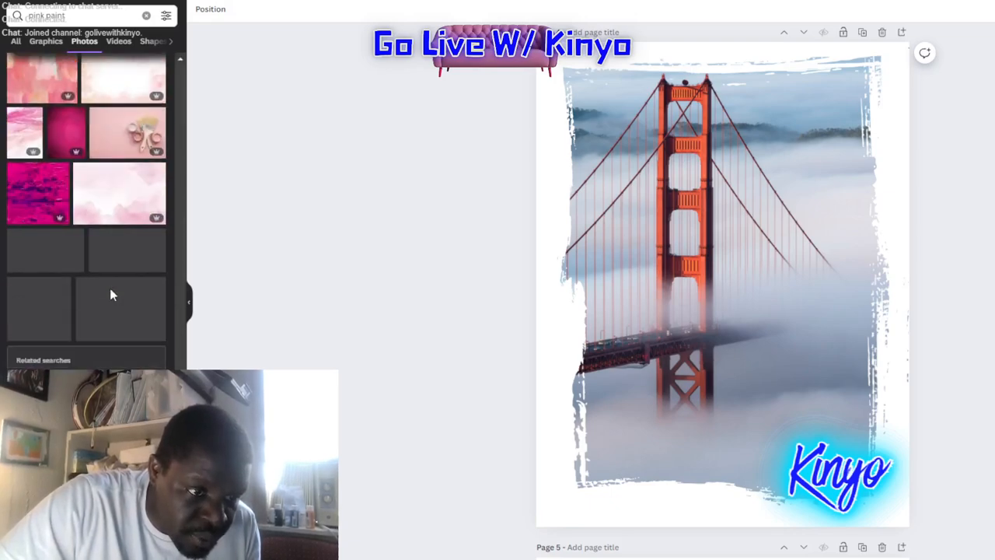
scroll("down", 3)
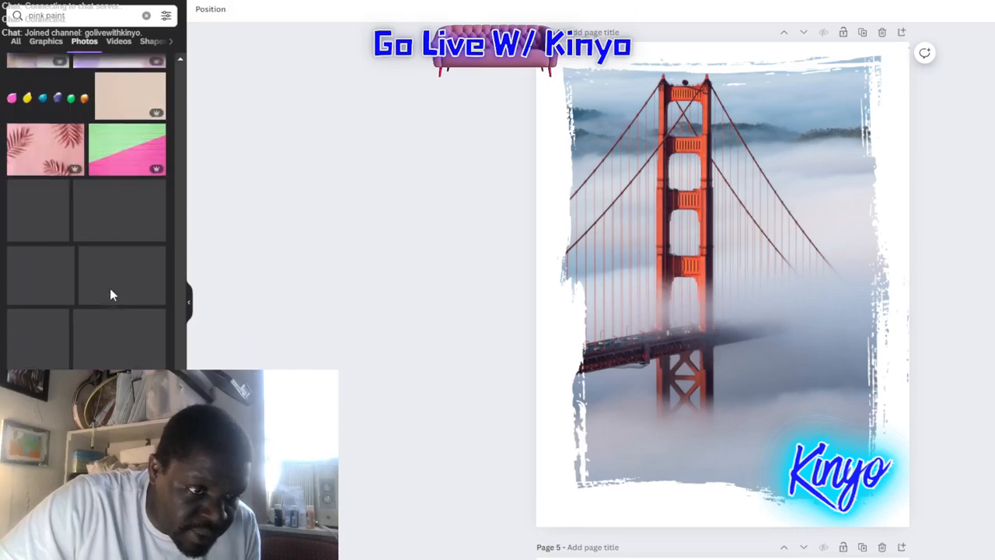
scroll("down", 3)
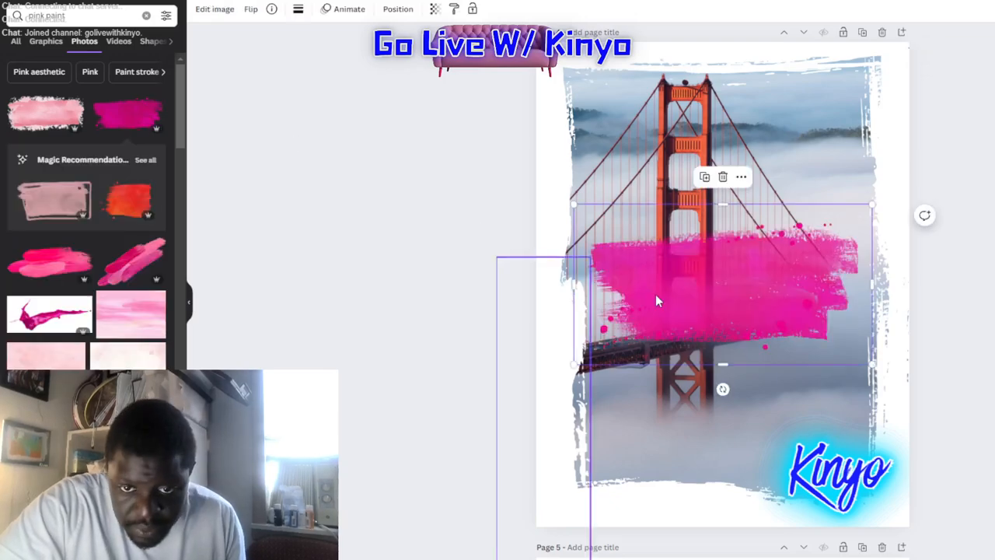
left_click(721, 177)
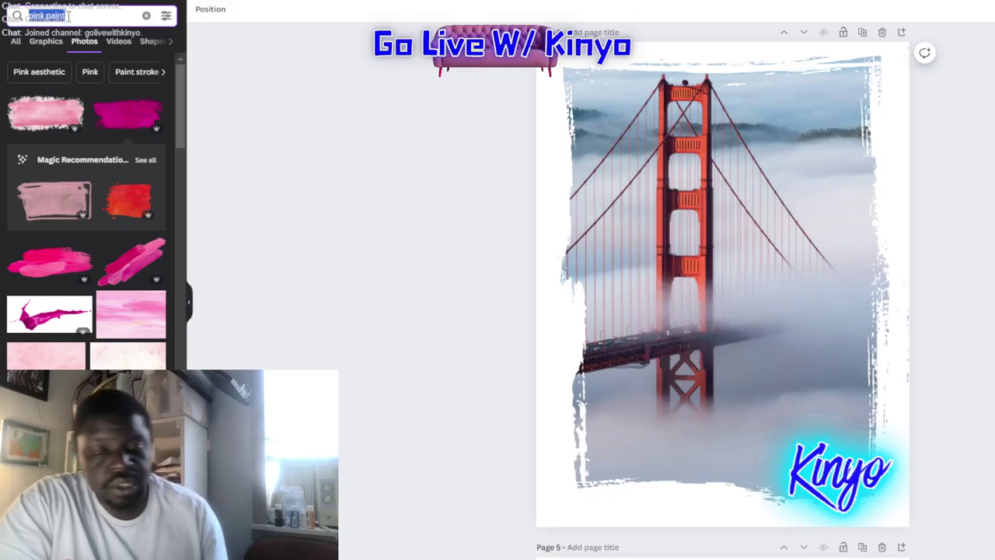
Search 'orange' and show Graphics results instead of photos.
type("orange")
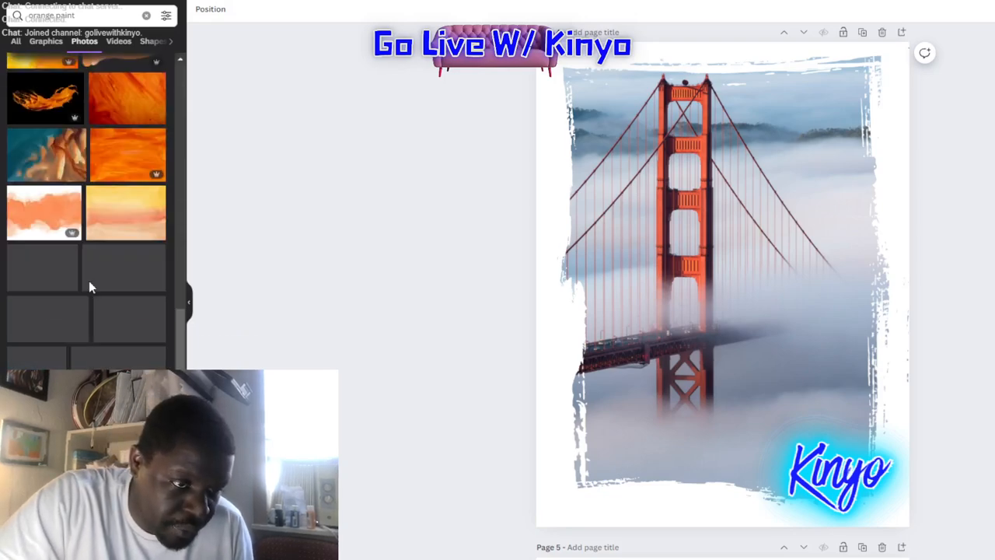
scroll("down", 3)
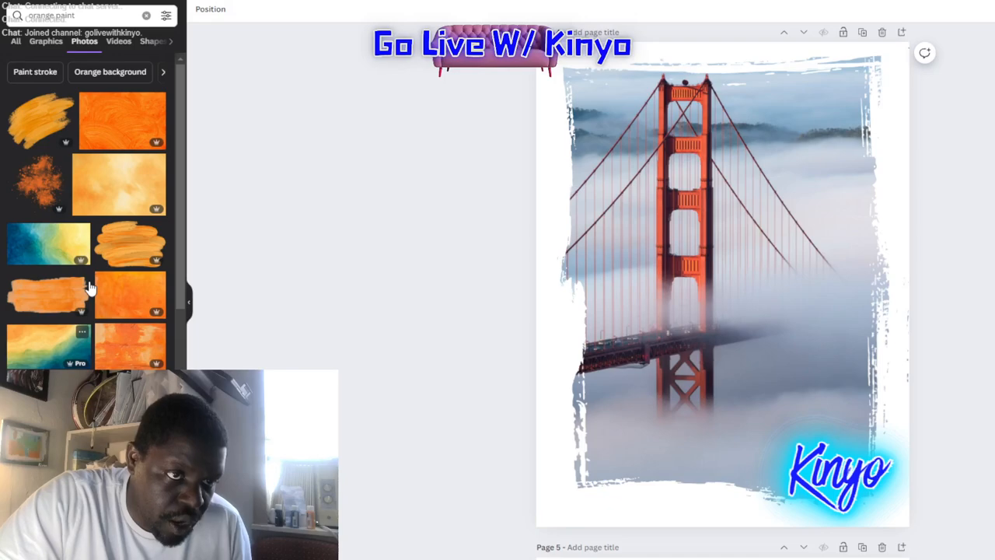
left_click(56, 41)
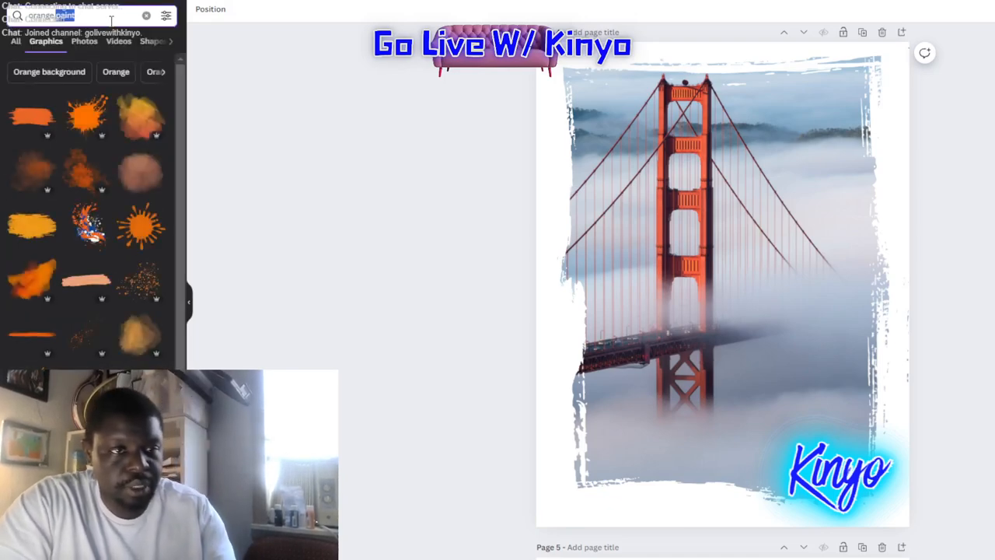
Search 'pink paint' graphics, add a hot-pink paint stroke and move it lower on the page.
type("pink pa")
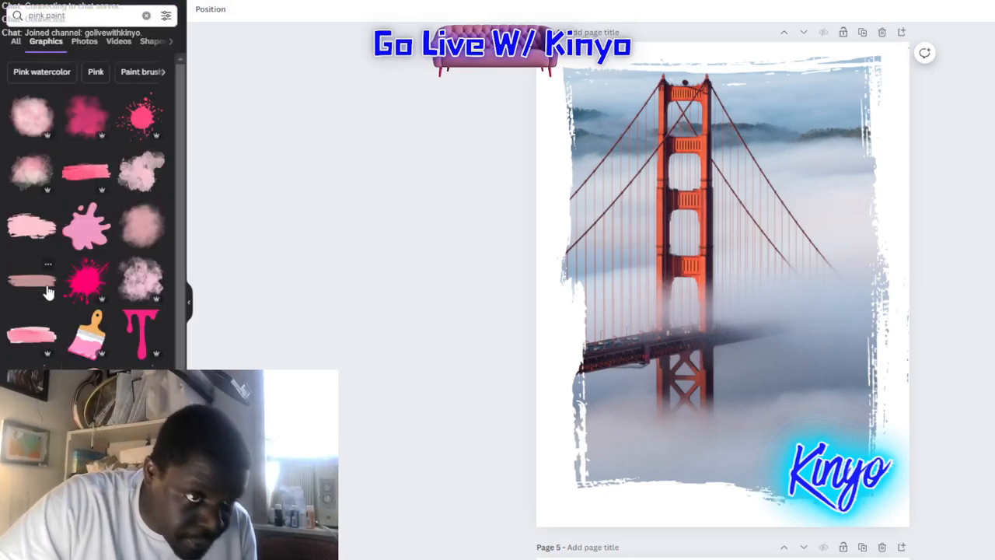
scroll("down", 3)
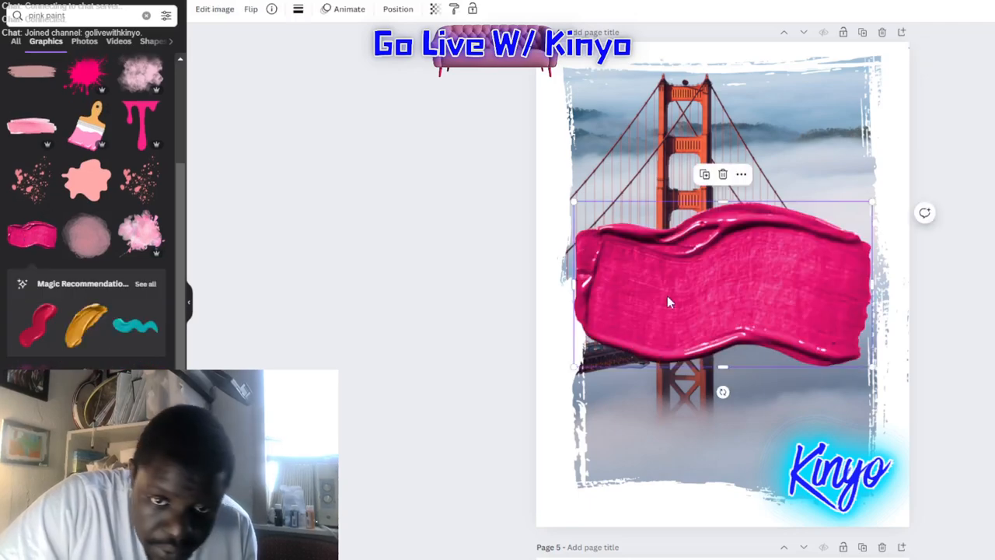
mouse_move(574, 205)
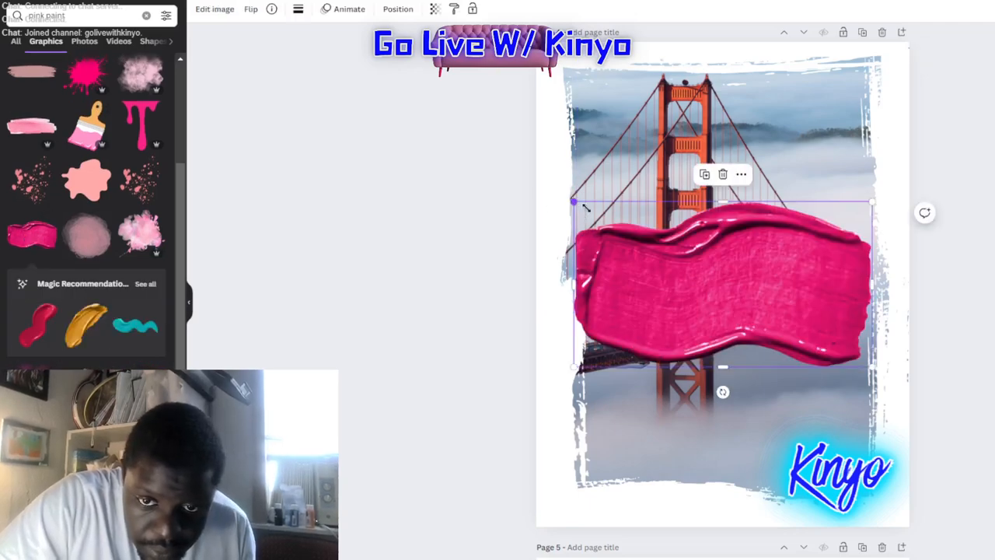
right_click(700, 303)
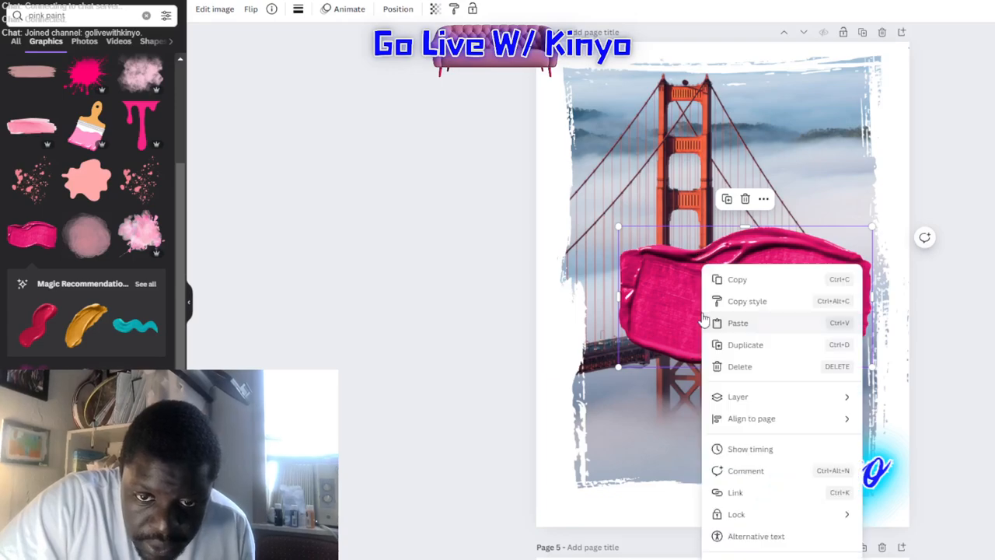
left_click(722, 310)
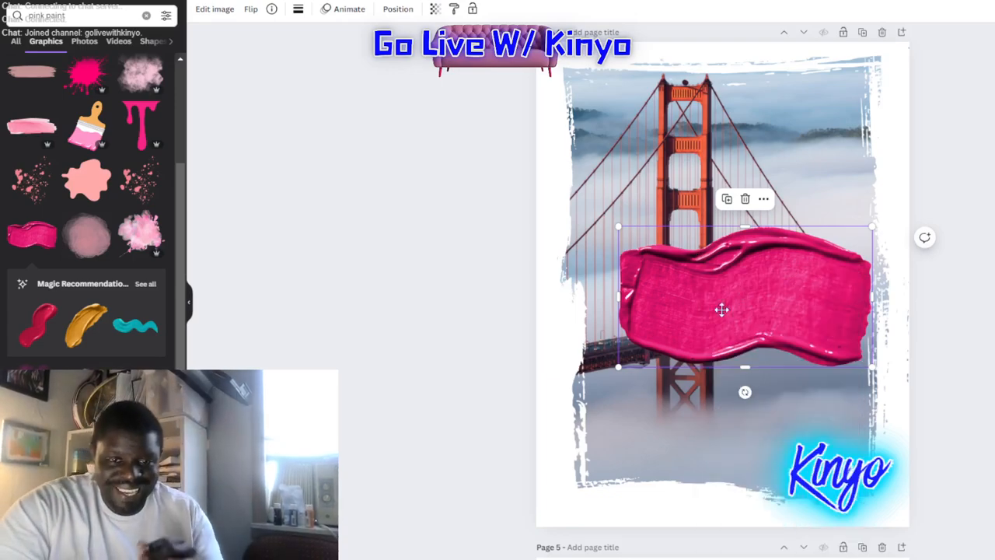
left_click_drag(721, 309, 721, 366)
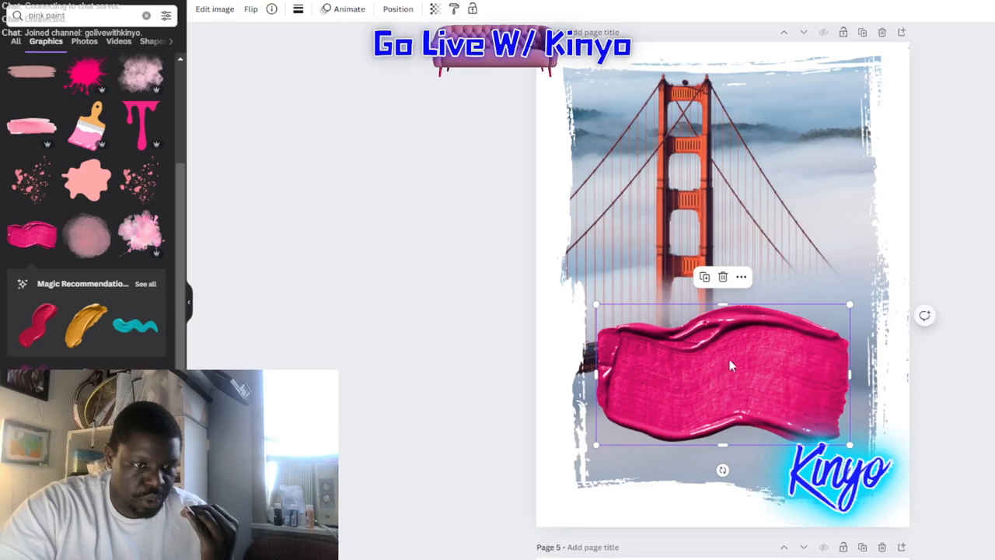
mouse_move(867, 364)
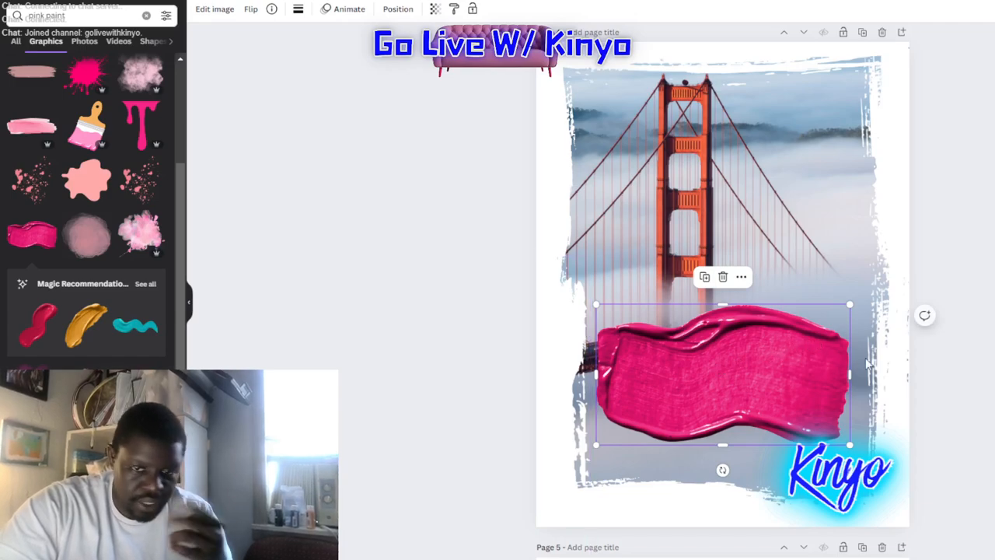
Shrink the hot-pink stroke and position it across the middle of the bridge, right of the tower.
left_click_drag(848, 303, 846, 305)
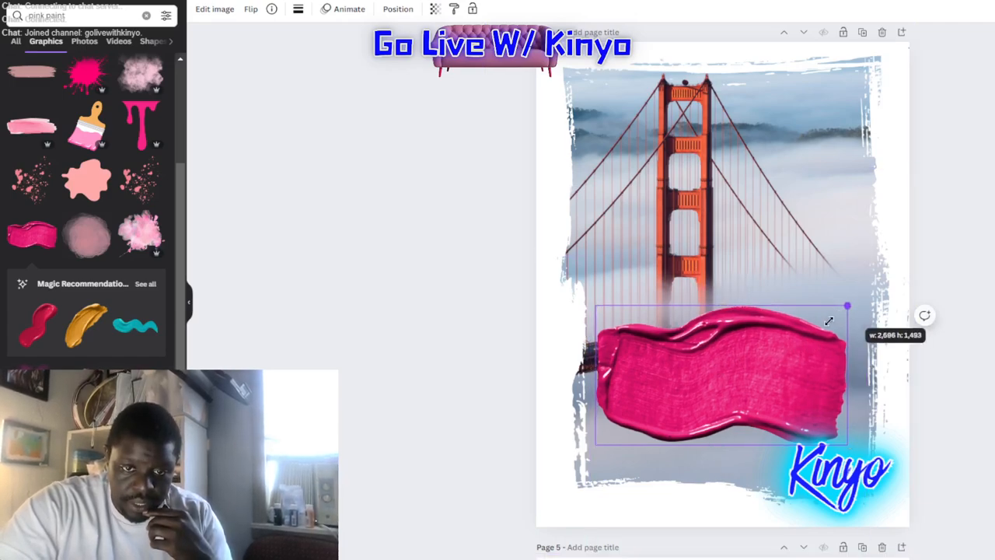
left_click_drag(718, 373, 727, 247)
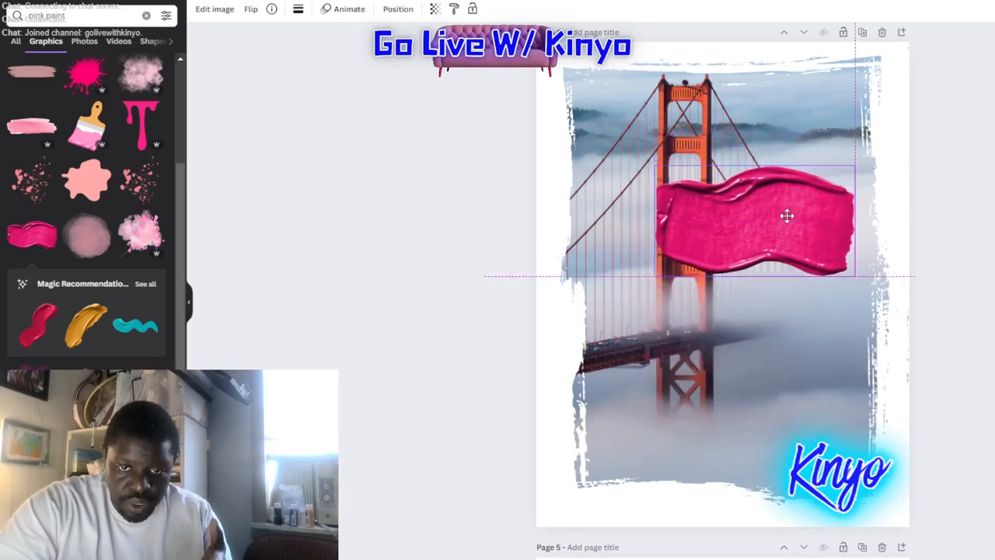
left_click_drag(787, 216, 792, 288)
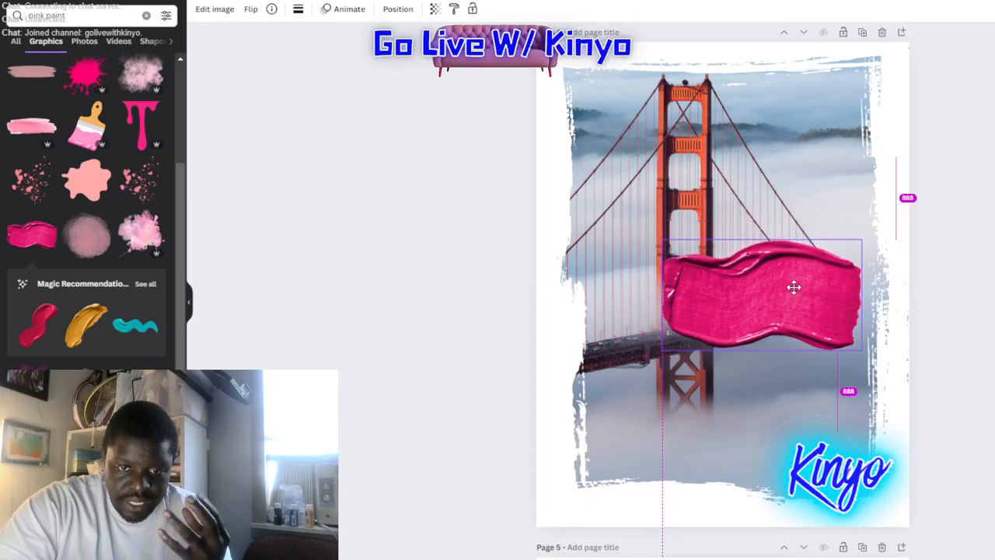
left_click_drag(793, 288, 782, 257)
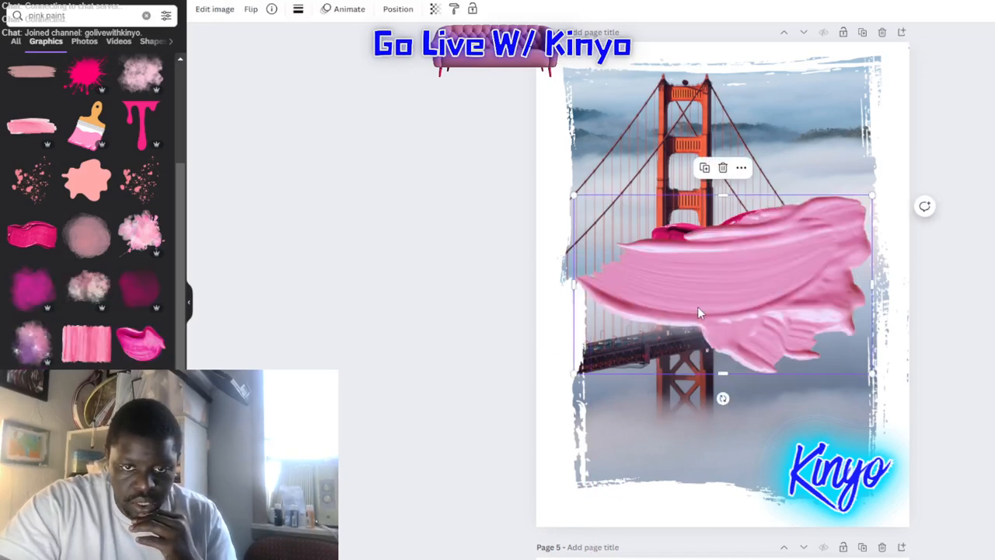
Add a light pink paint stroke, shrink it and place it below the hot-pink one.
left_click_drag(872, 195, 872, 308)
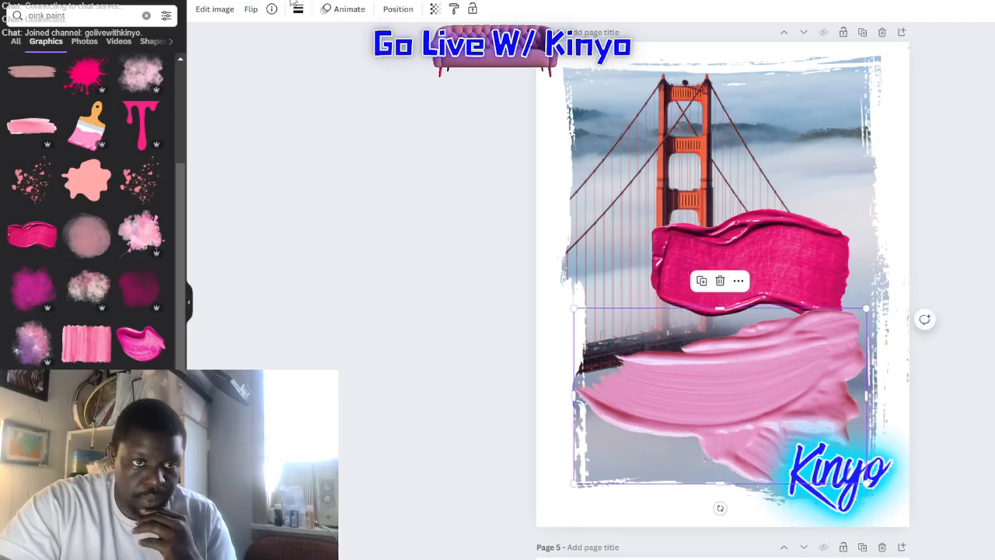
left_click(250, 9)
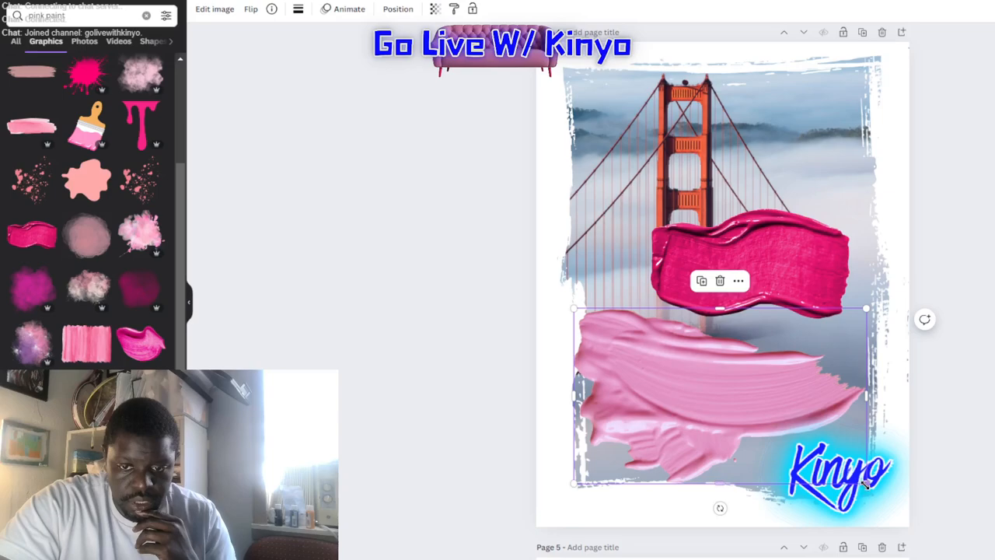
left_click_drag(864, 483, 805, 458)
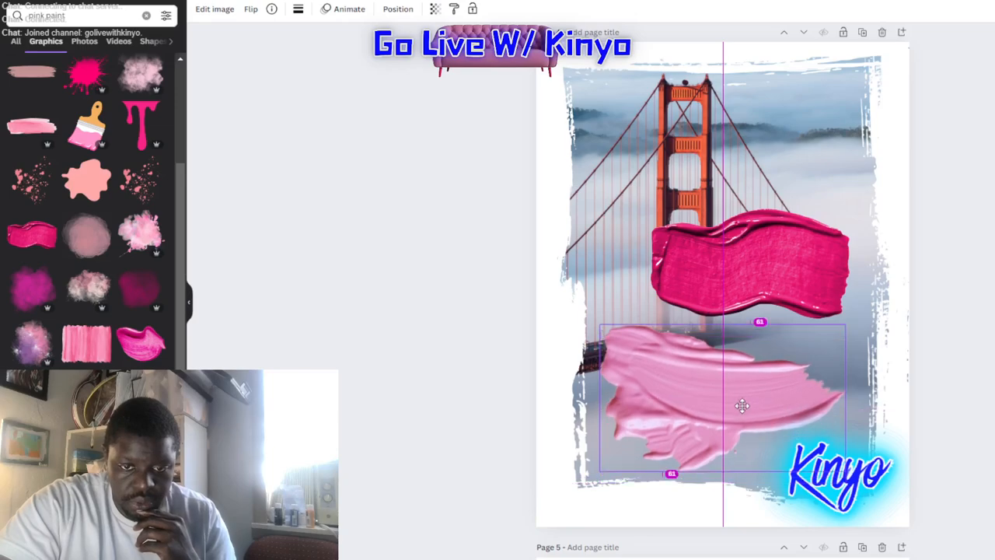
left_click(741, 404)
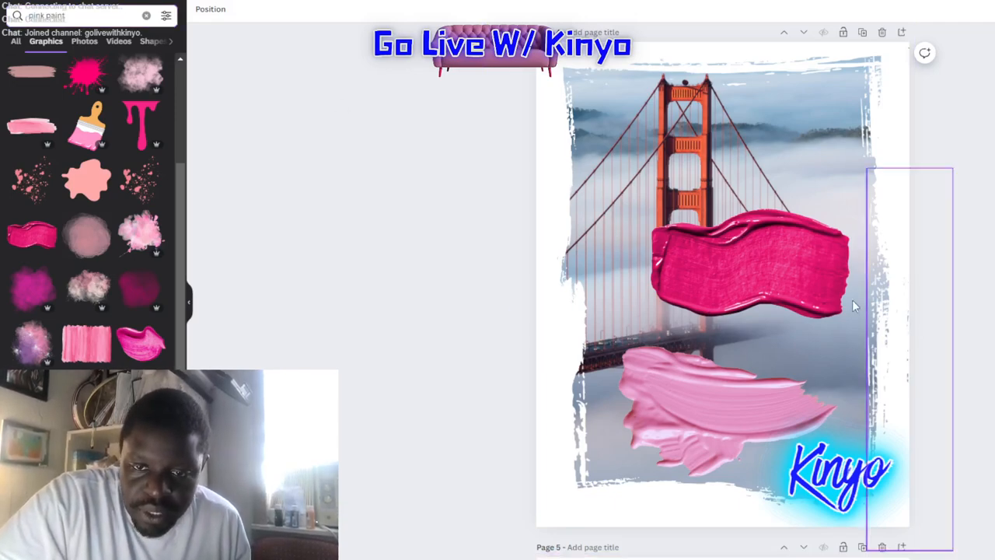
Select the hot-pink stroke and tilt it slightly downward to the right.
left_click(749, 272)
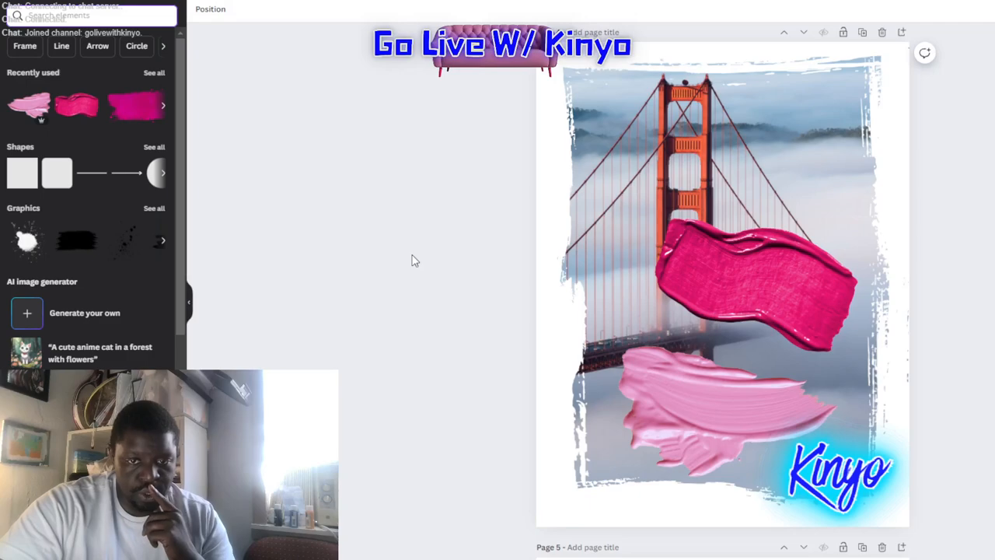
mouse_move(942, 477)
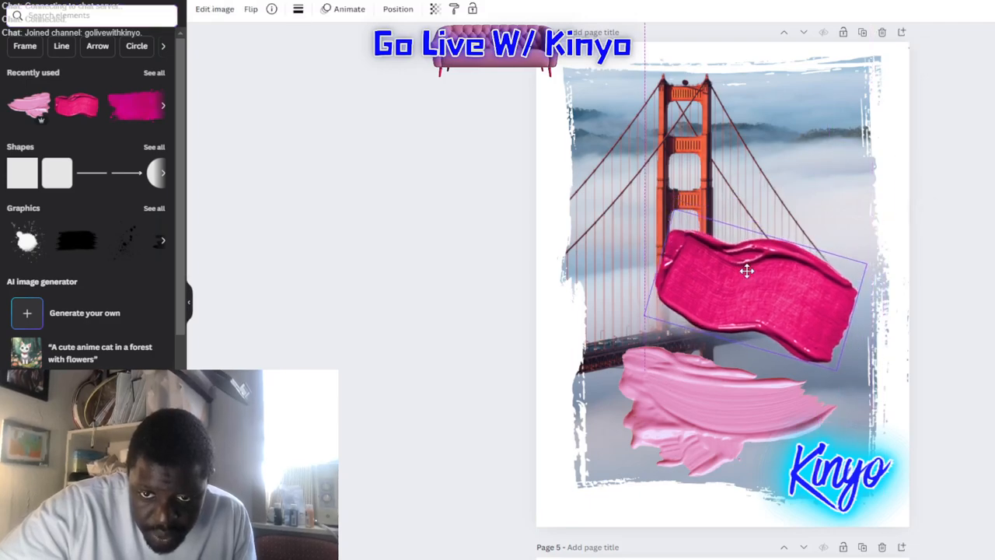
left_click(746, 270)
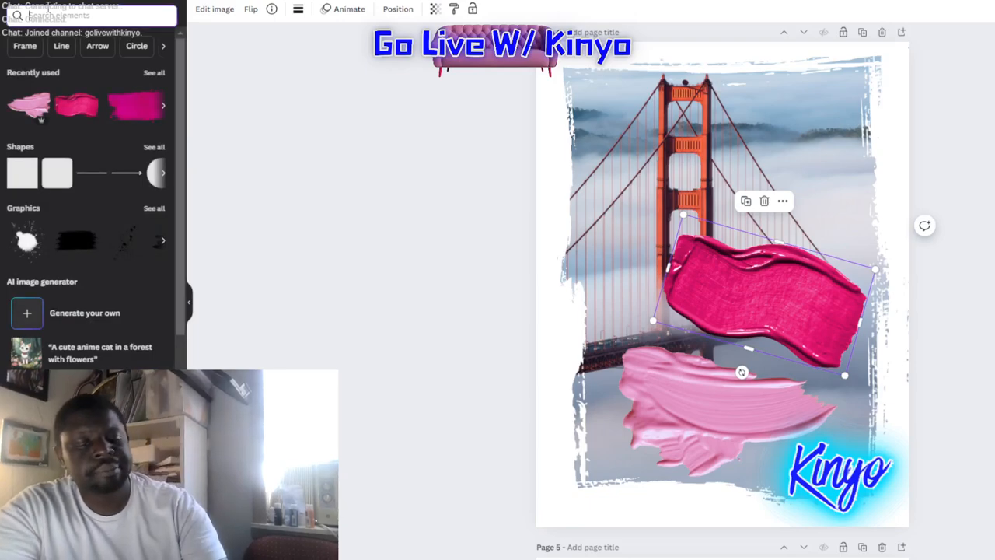
Search Elements for 'diamond' and browse the Photos results.
type("diamond")
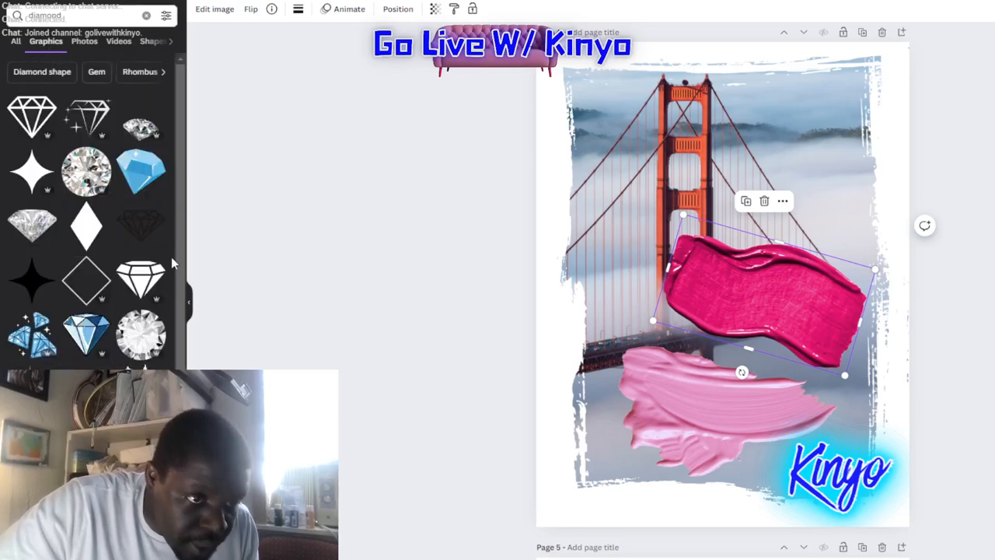
mouse_move(77, 50)
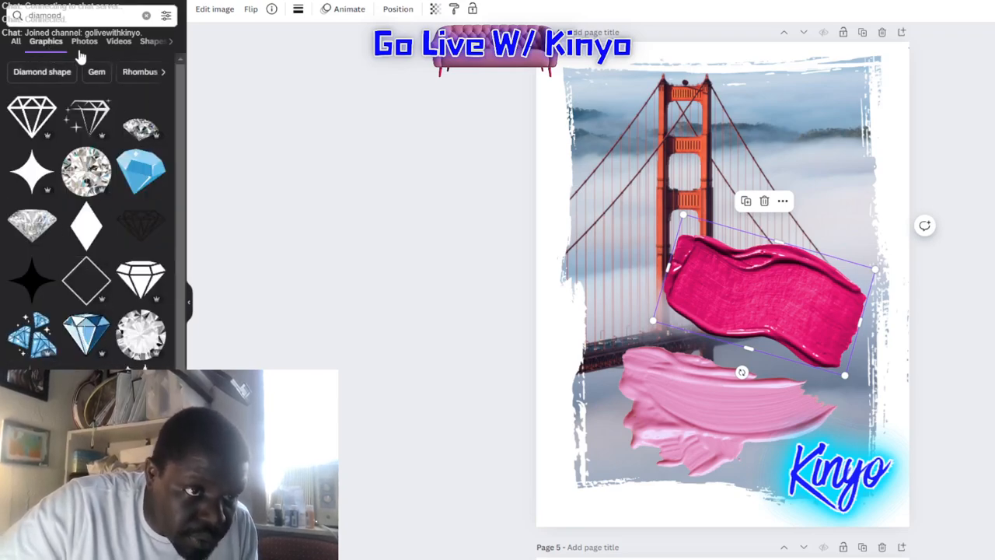
left_click(84, 40)
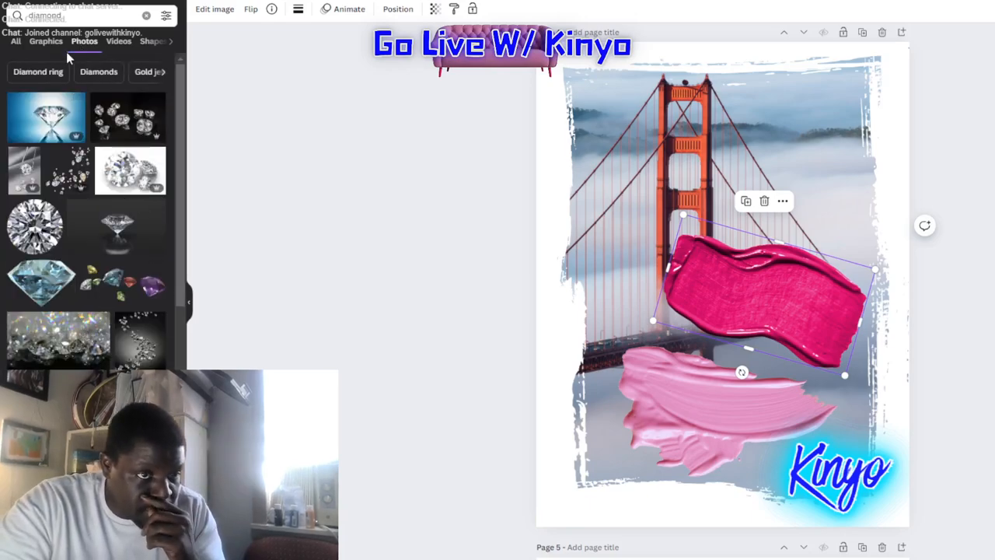
scroll("down", 3)
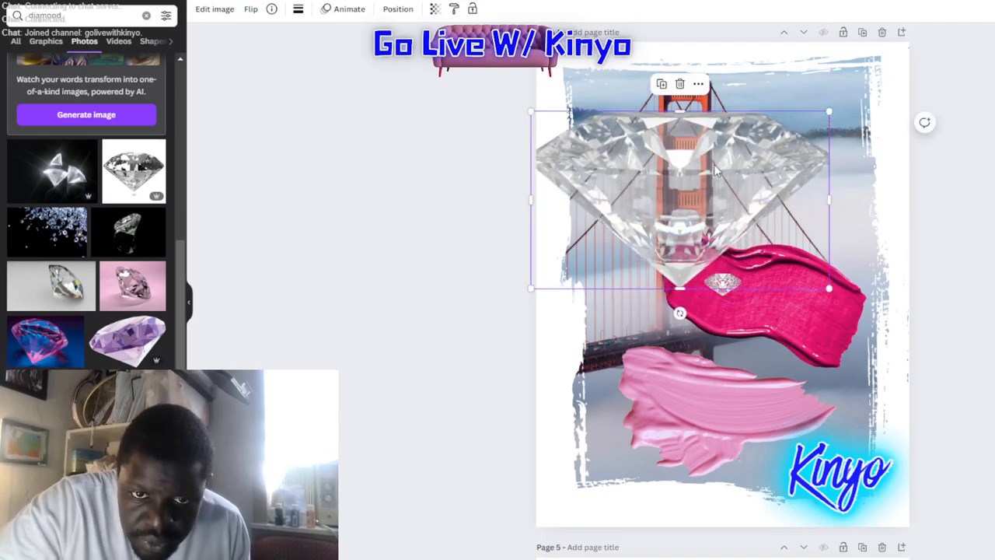
mouse_move(640, 185)
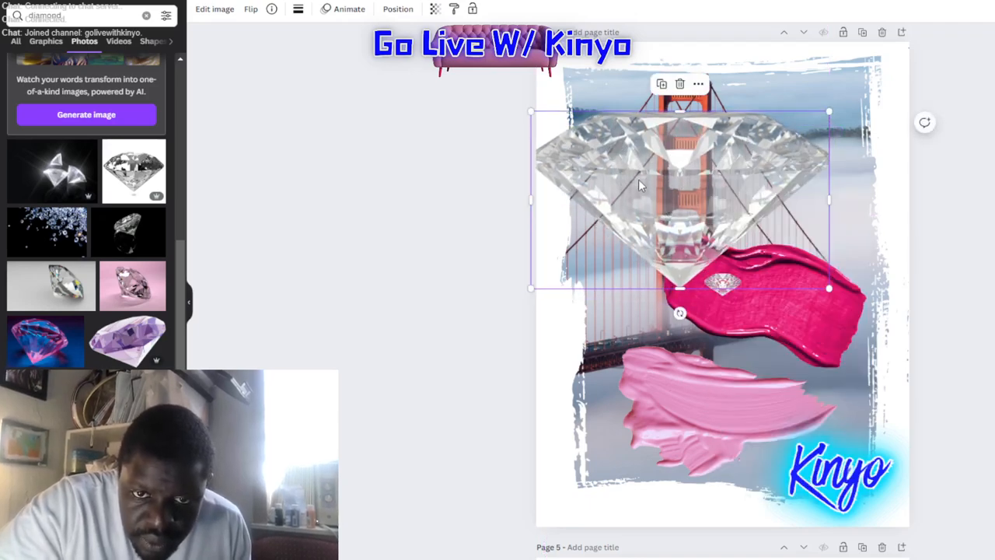
Add a clear diamond photo, enlarge, rotate and place it in the upper right.
left_click(721, 285)
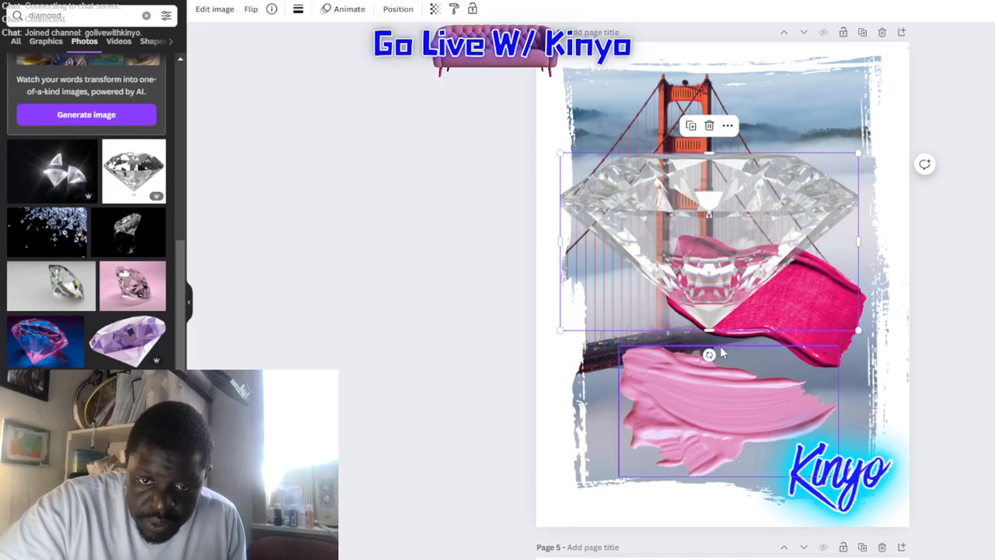
left_click_drag(709, 354, 606, 156)
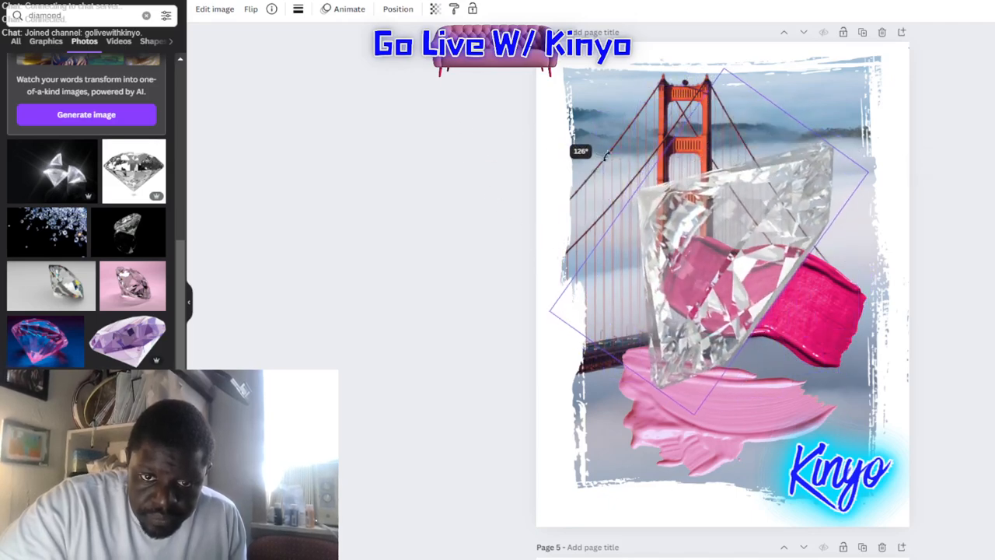
left_click_drag(606, 153, 702, 163)
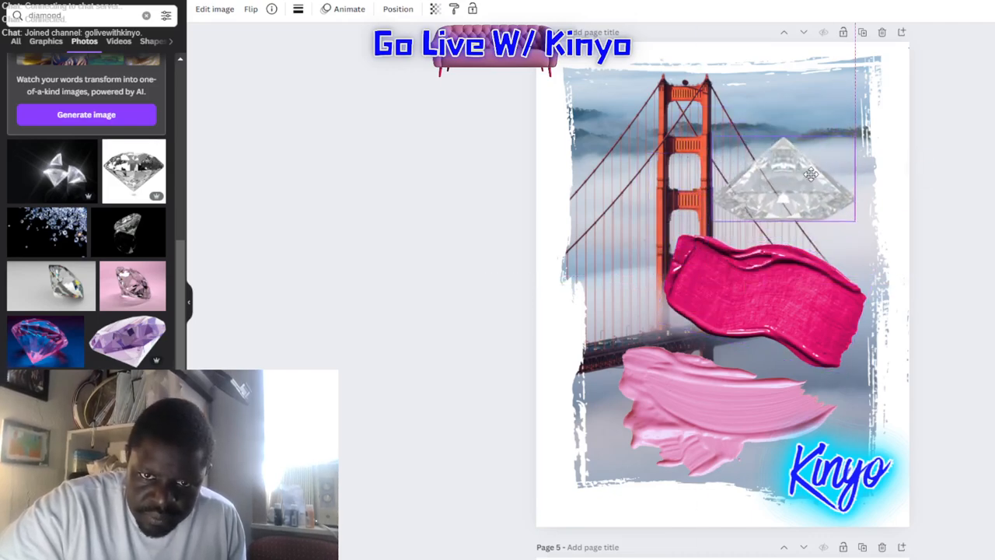
Shrink the diamond to a small size and duplicate it.
left_click(812, 174)
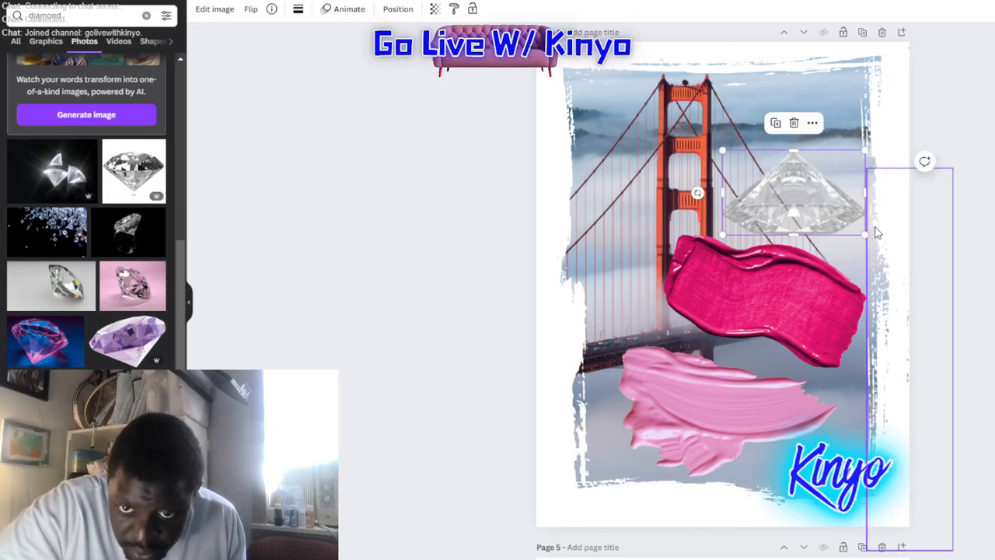
left_click_drag(864, 235, 826, 212)
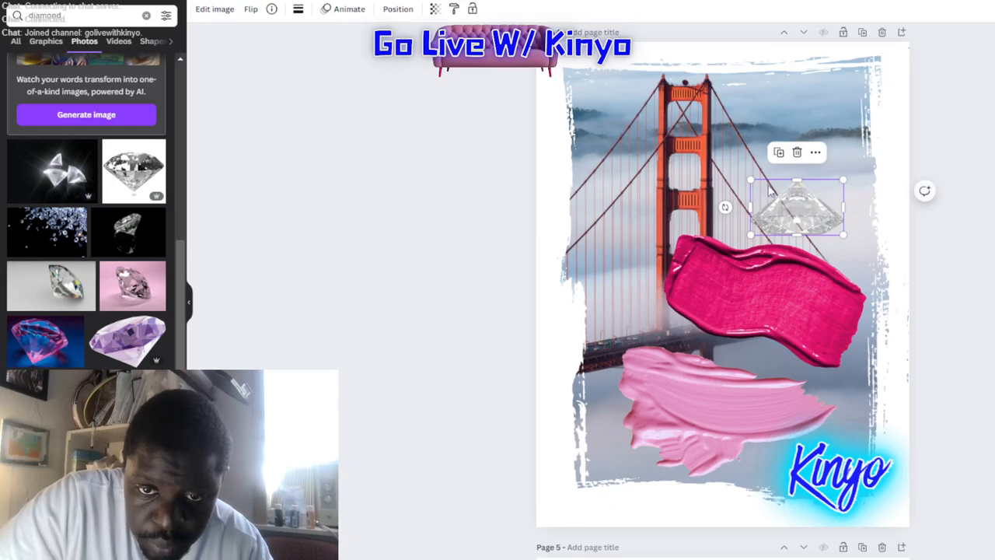
right_click(796, 205)
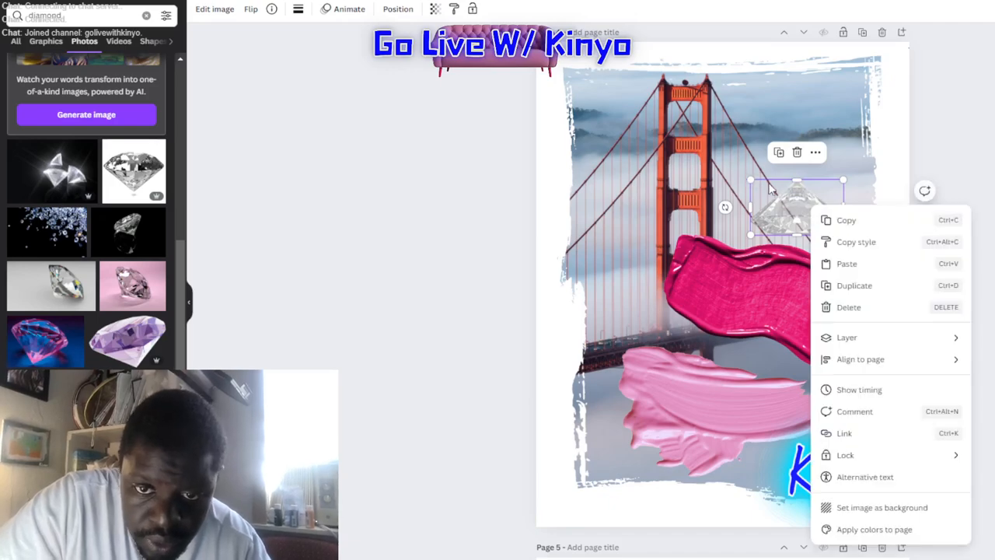
left_click(795, 205)
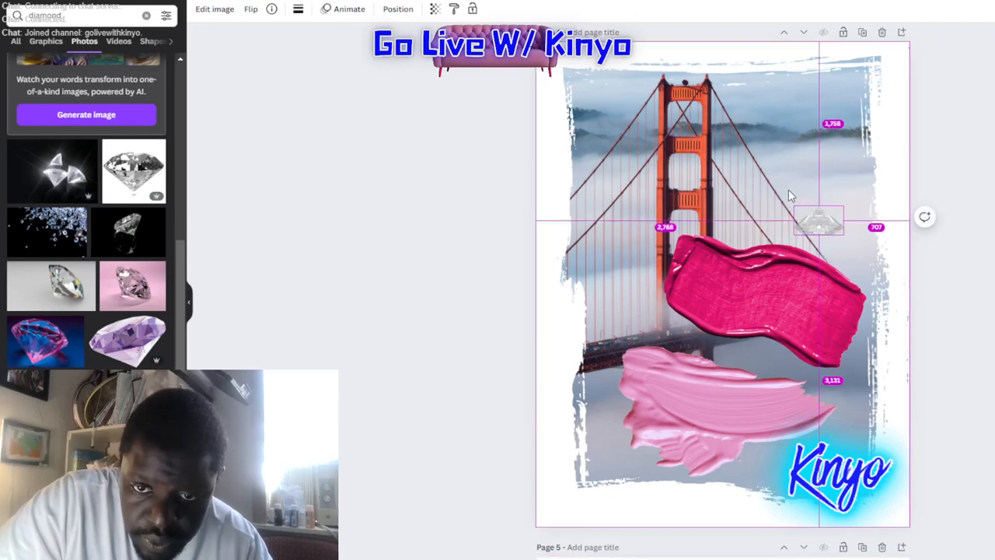
Move the diamond copy into a cluster over the upper-right fog.
left_click(821, 220)
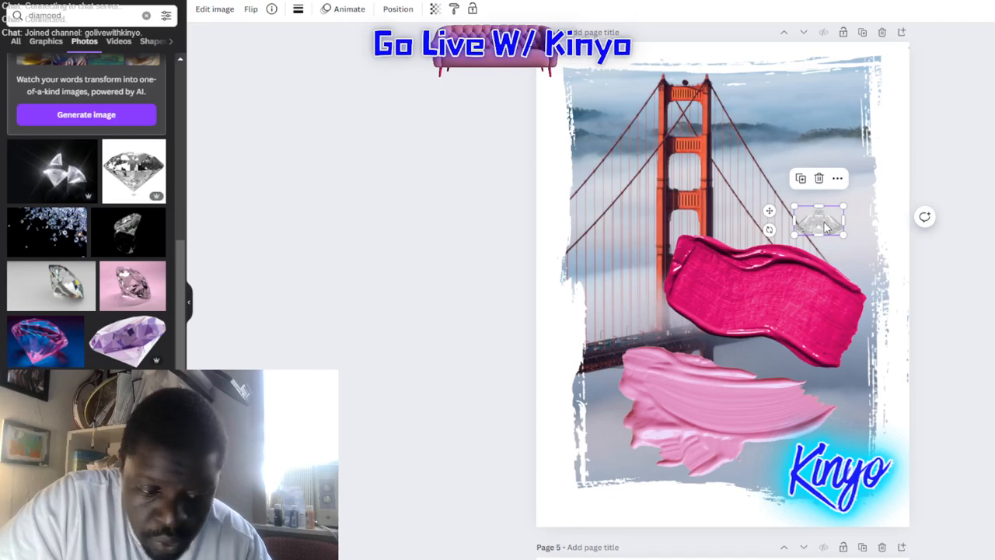
left_click_drag(818, 219, 777, 193)
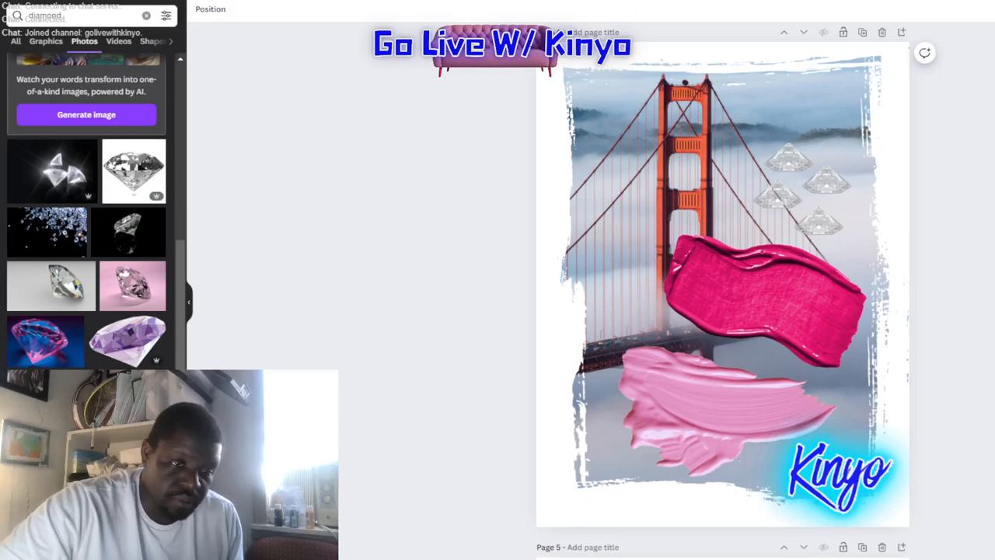
scroll("down", 3)
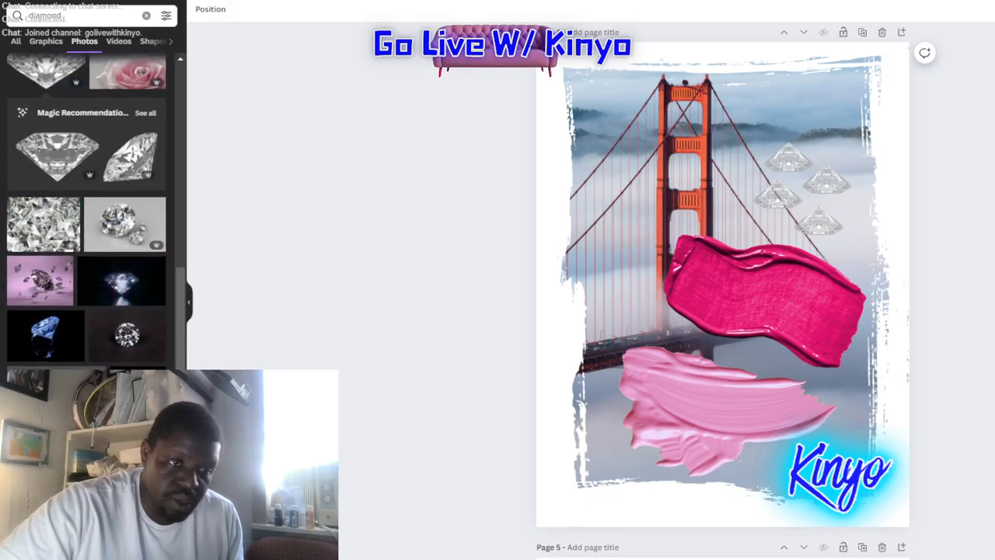